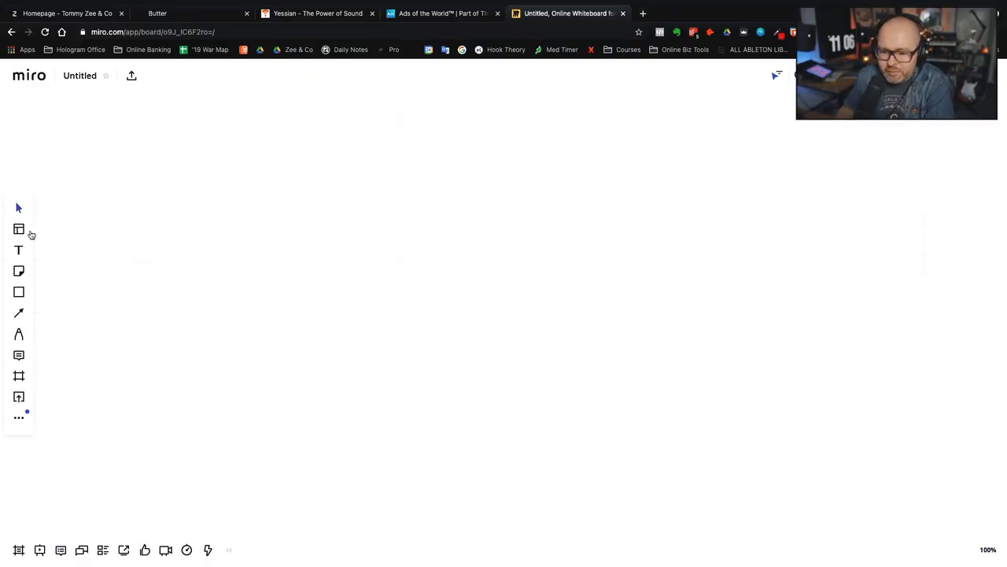
# - Handwrite the heading MISTAKES: with the pen near the upper left and underline it
pyautogui.click(19, 334)
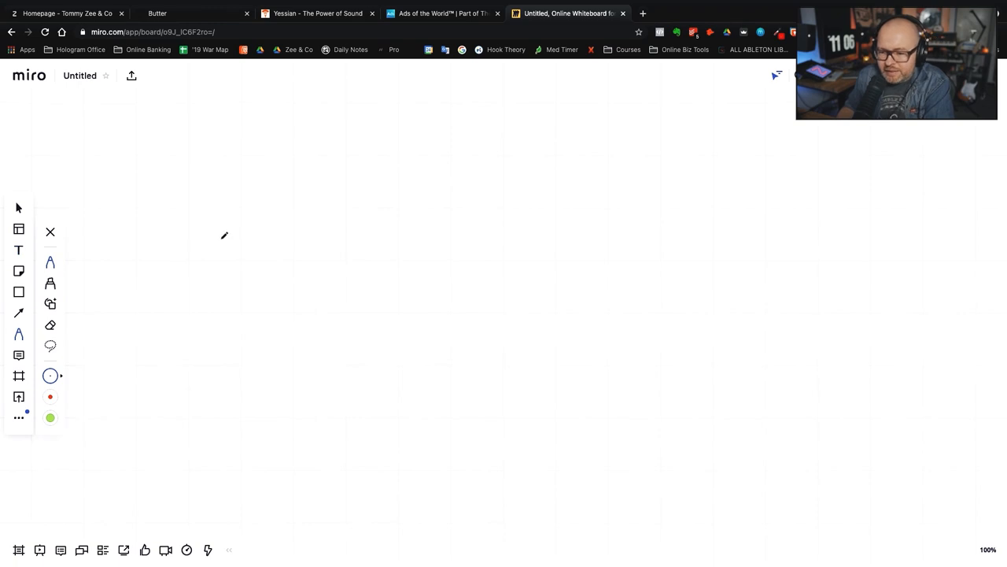
pyautogui.moveTo(329, 192)
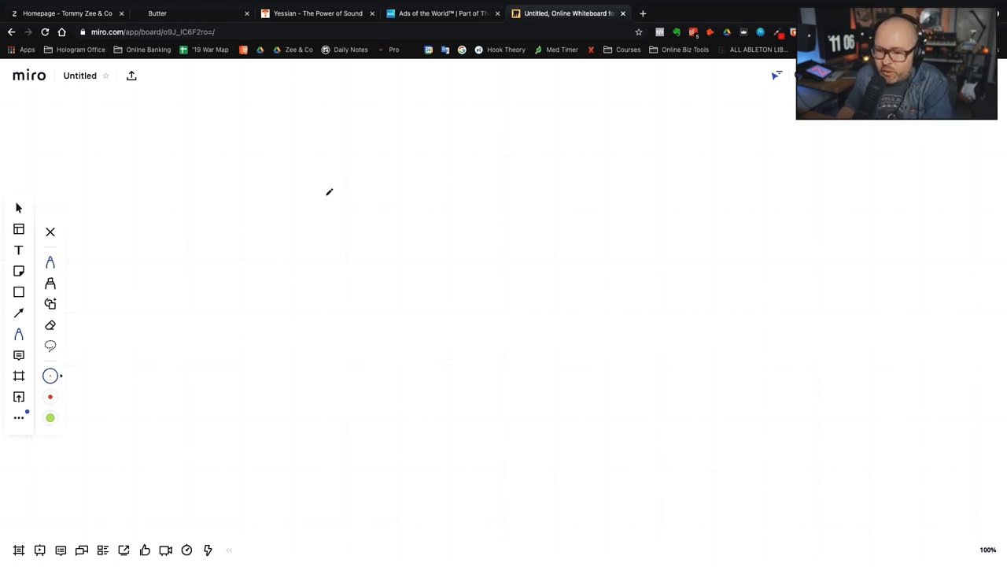
pyautogui.moveTo(211, 195)
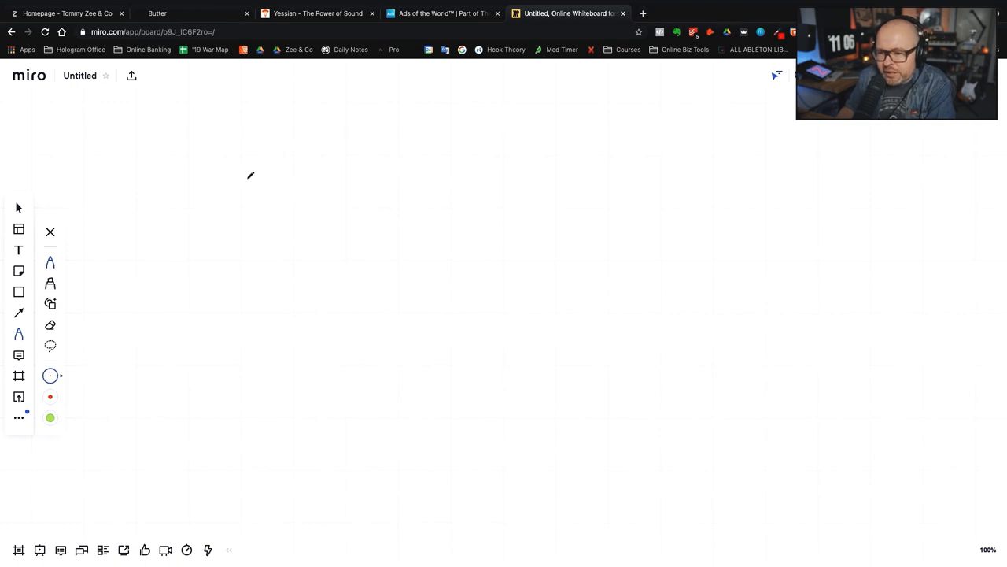
pyautogui.moveTo(258, 179)
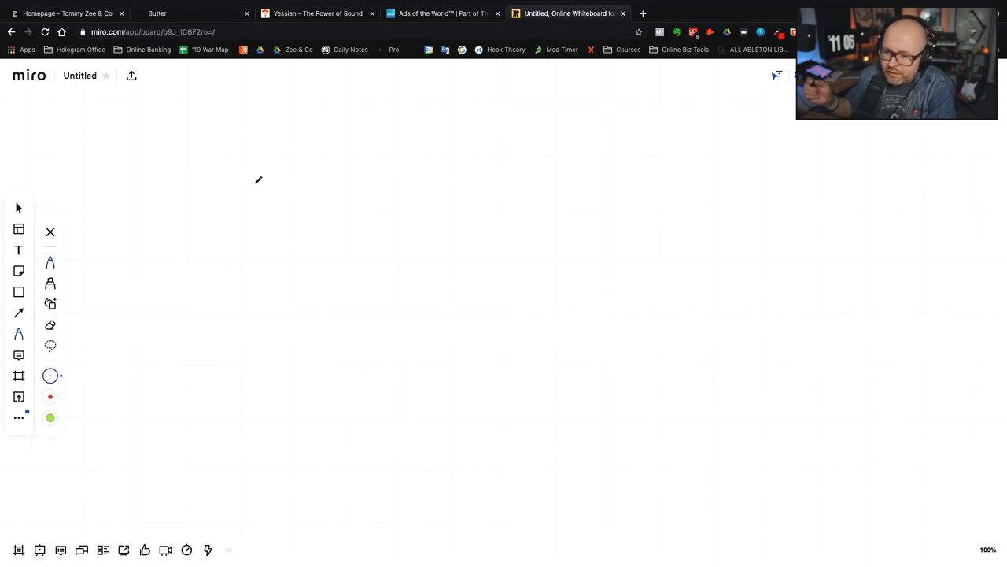
pyautogui.moveTo(226, 211)
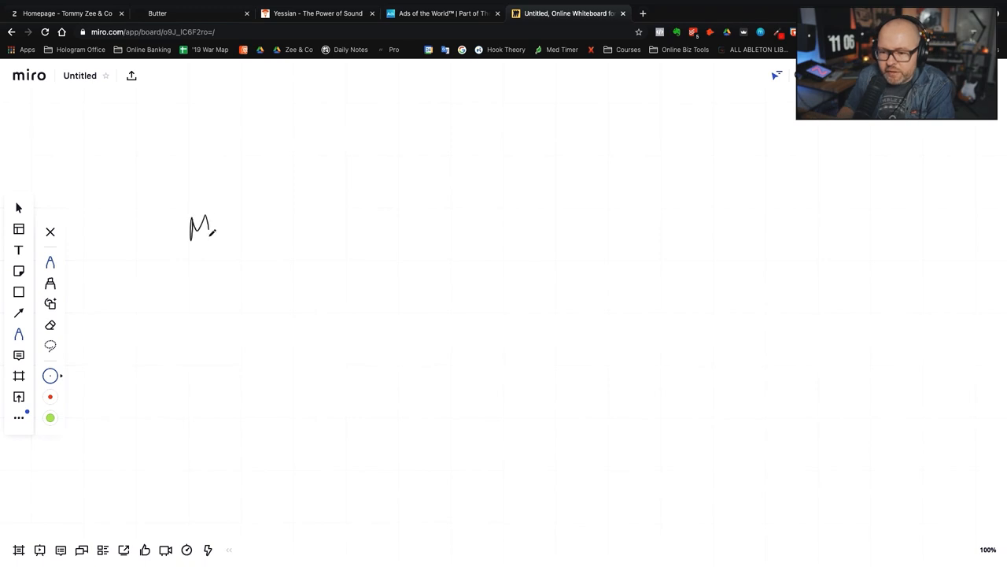
pyautogui.moveTo(221, 228); pyautogui.dragTo(318, 229)
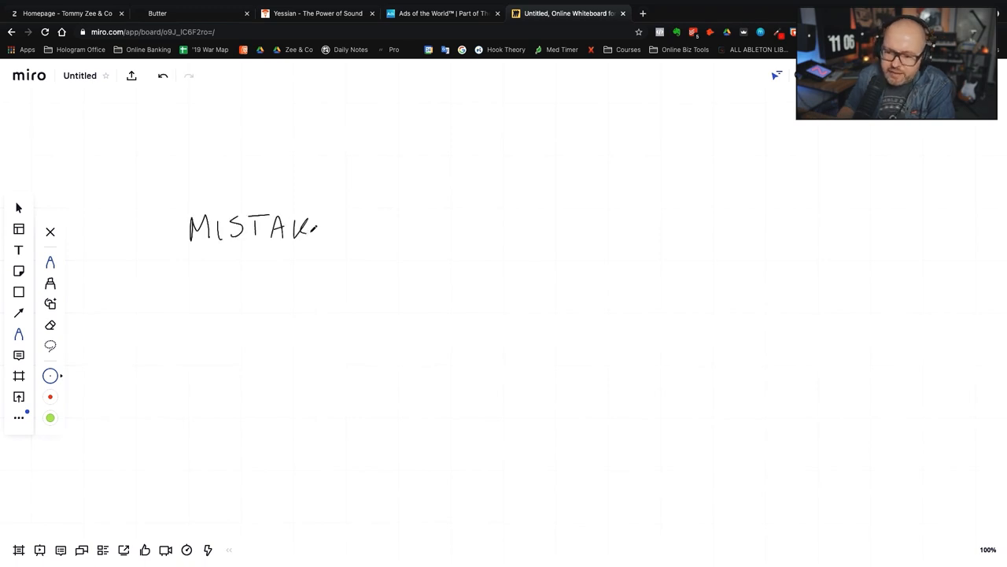
pyautogui.moveTo(318, 228); pyautogui.dragTo(378, 228)
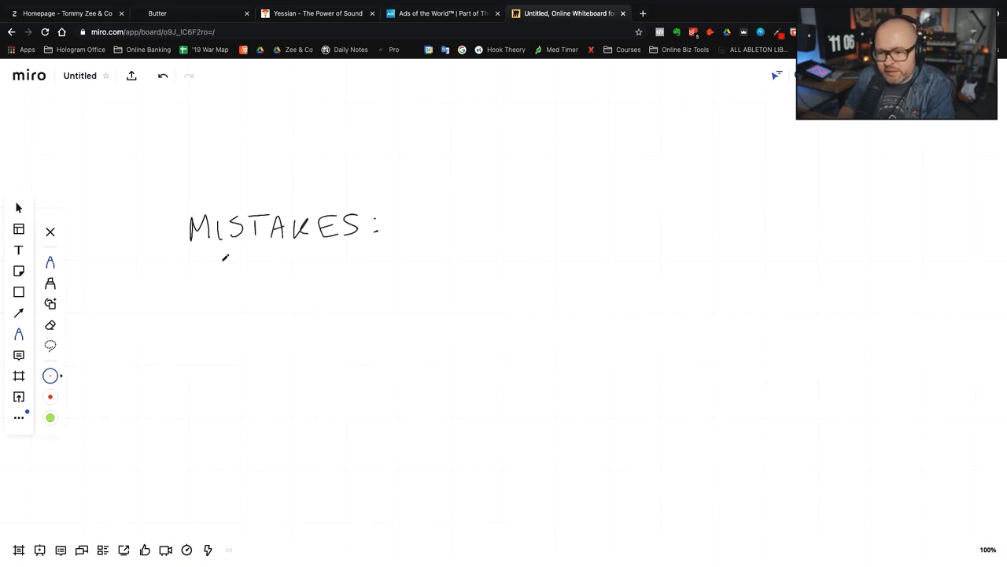
pyautogui.moveTo(181, 255); pyautogui.dragTo(417, 243)
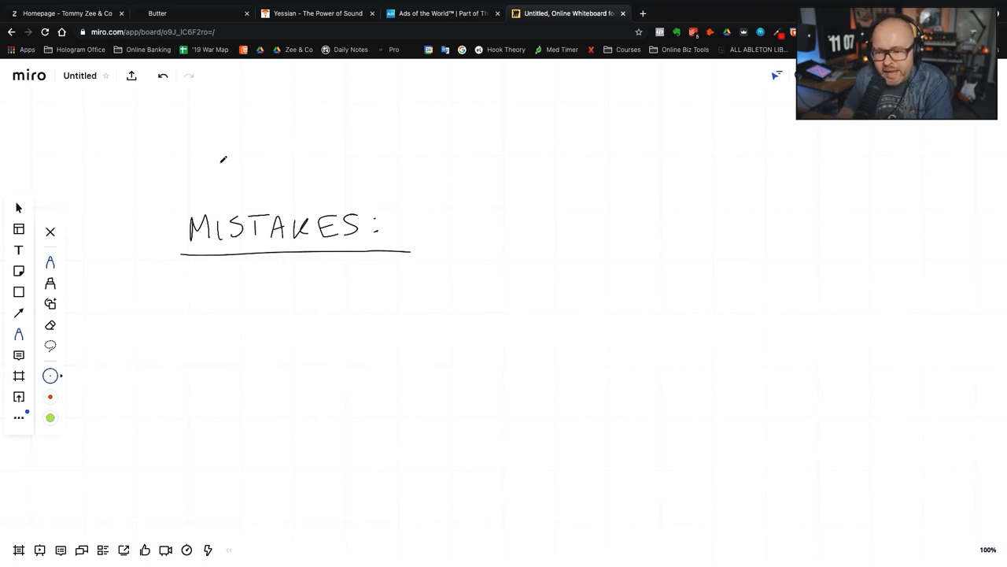
pyautogui.moveTo(227, 284)
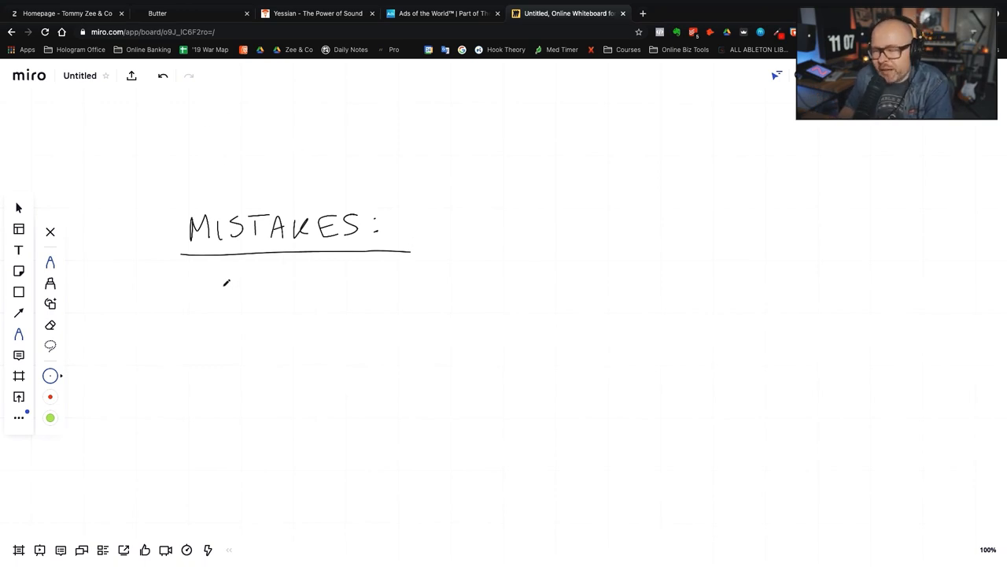
pyautogui.moveTo(192, 271)
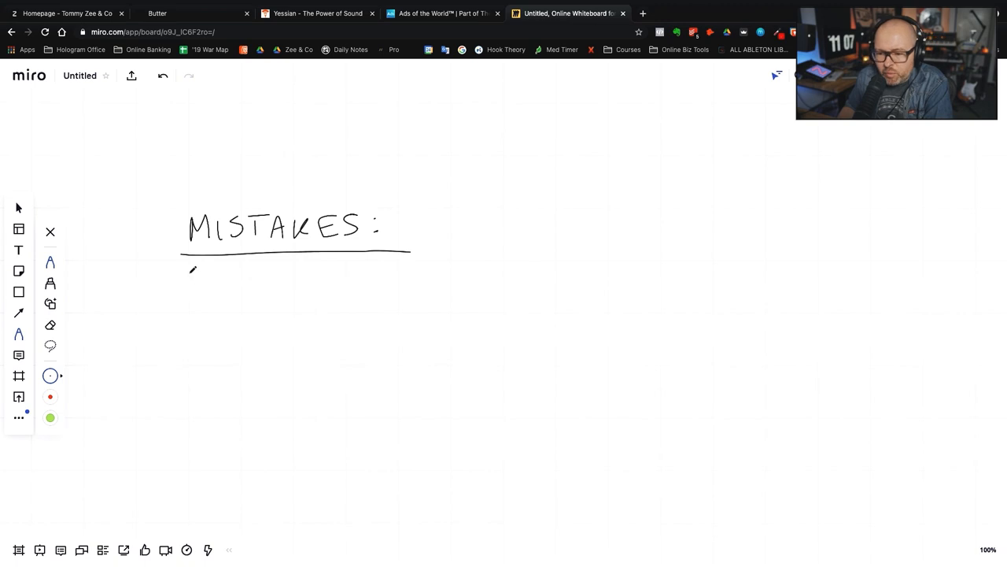
# - Draw a circled 1 below the heading and begin writing DON'T KNOW after it
pyautogui.moveTo(192, 271); pyautogui.dragTo(213, 303)
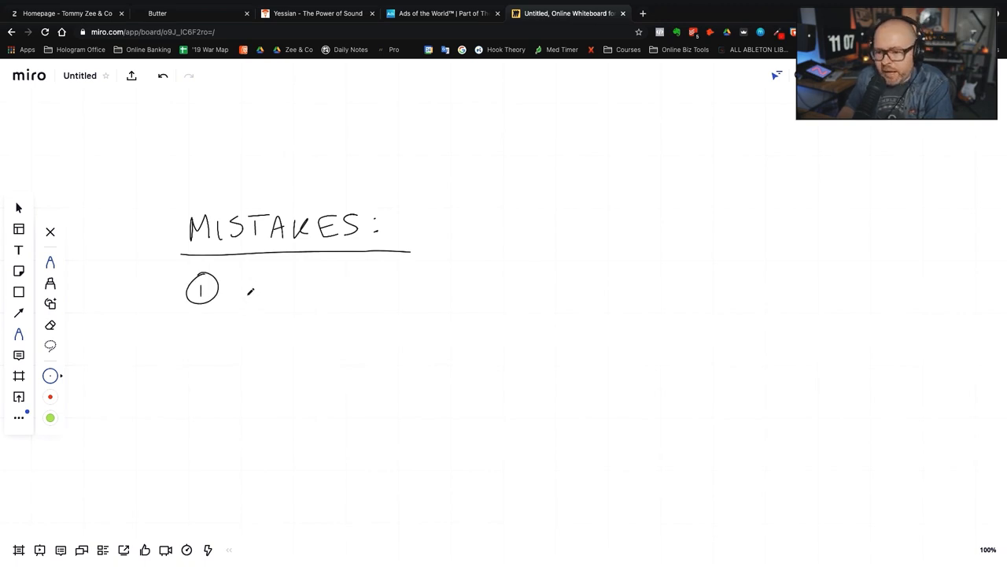
pyautogui.moveTo(228, 286); pyautogui.dragTo(406, 286)
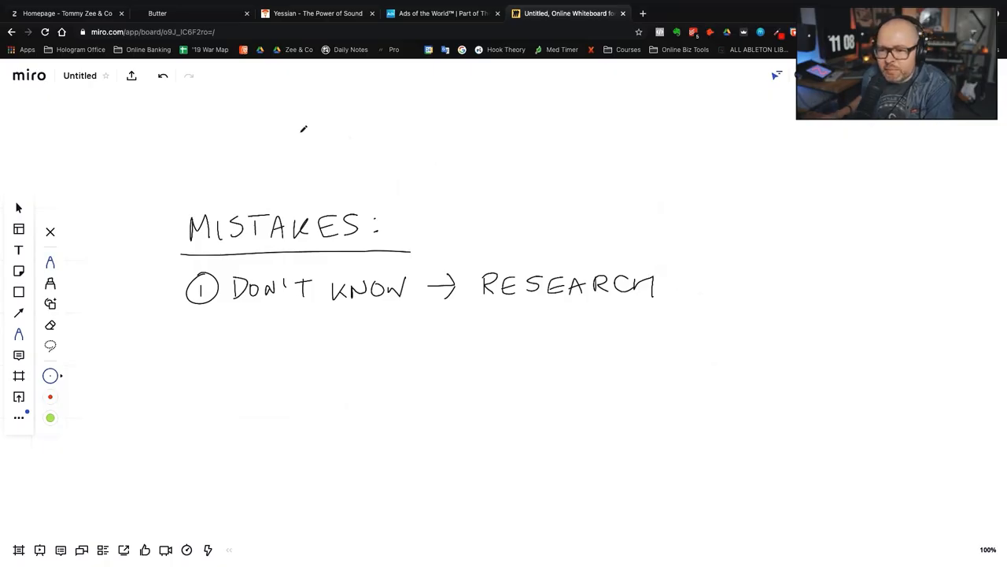
# - Switch to the Yessian website tab showing the Original Composition page
pyautogui.click(317, 12)
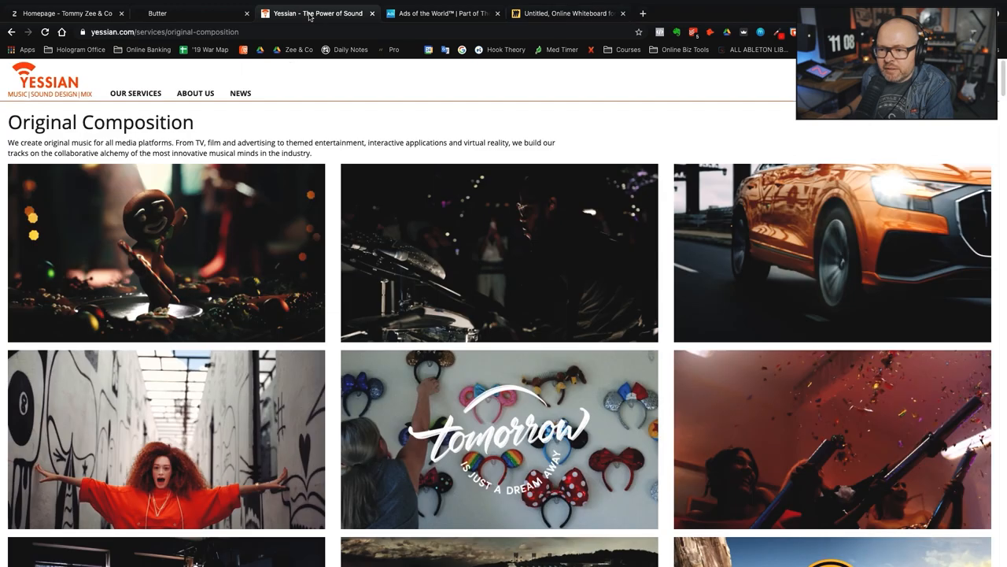
pyautogui.moveTo(164, 60)
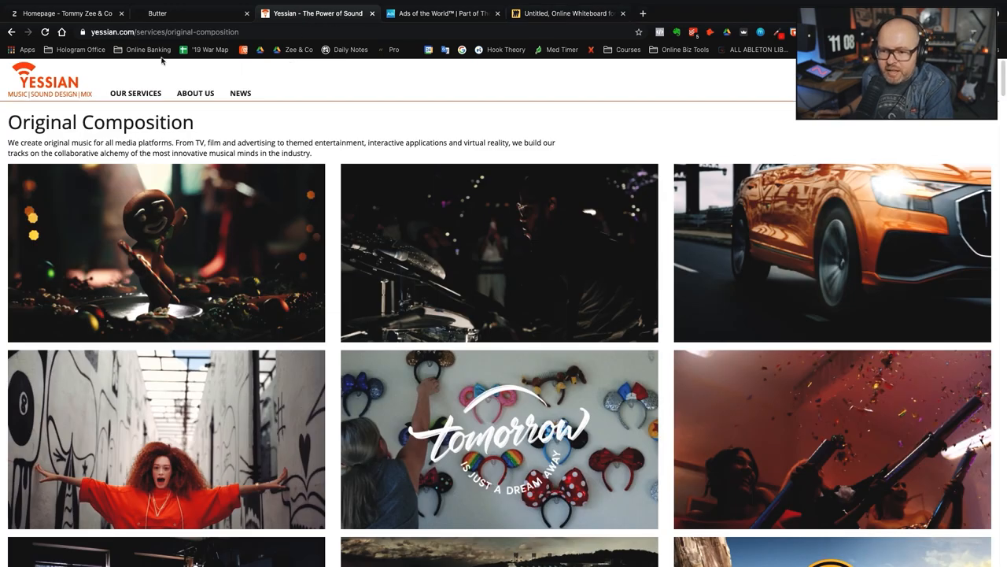
pyautogui.moveTo(195, 93)
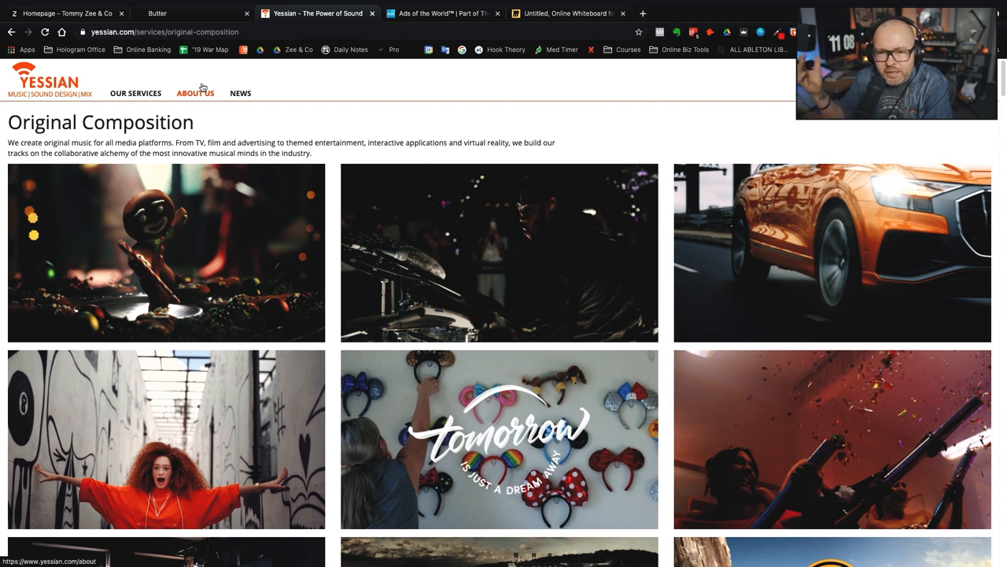
pyautogui.moveTo(195, 26)
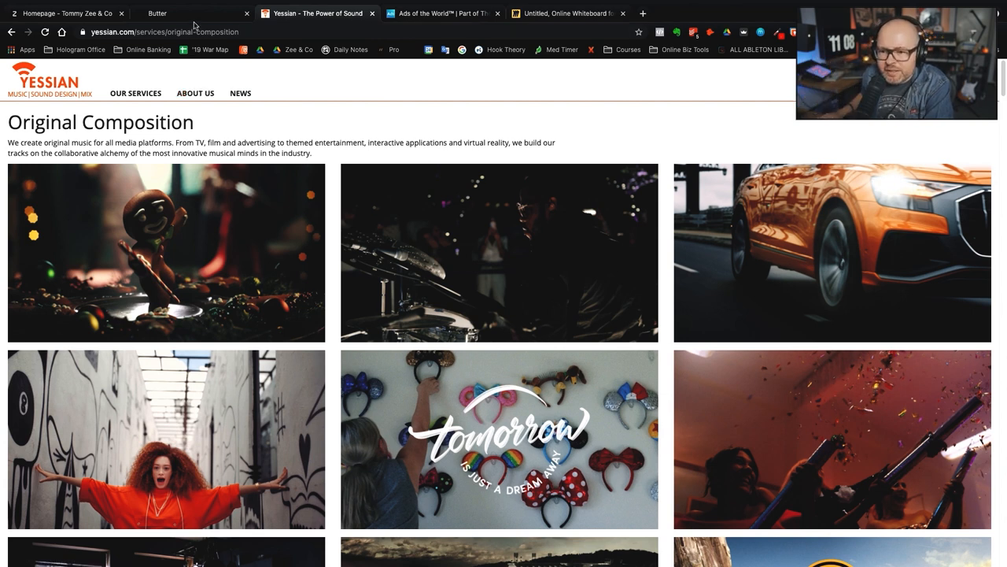
pyautogui.click(192, 12)
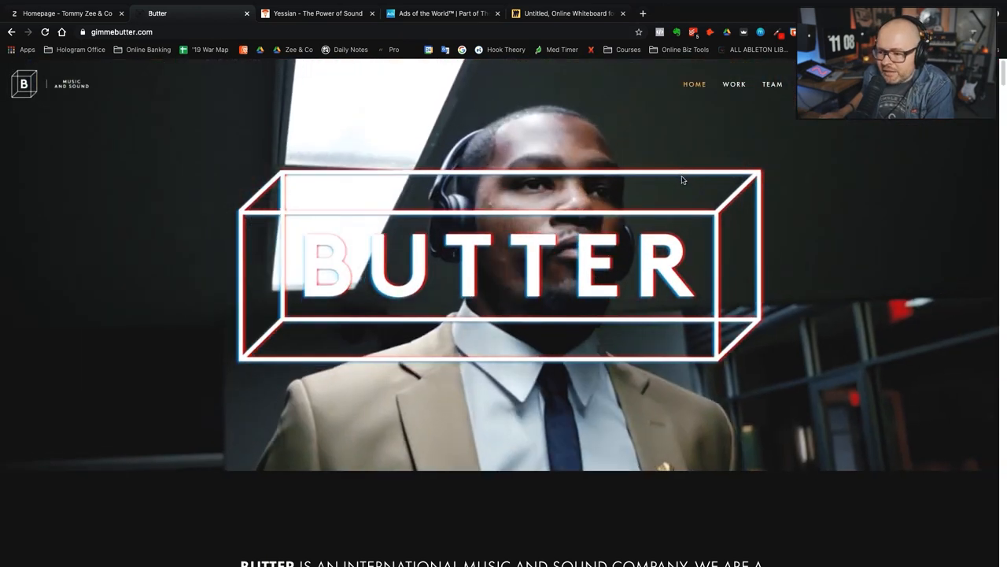
pyautogui.scroll(-3)
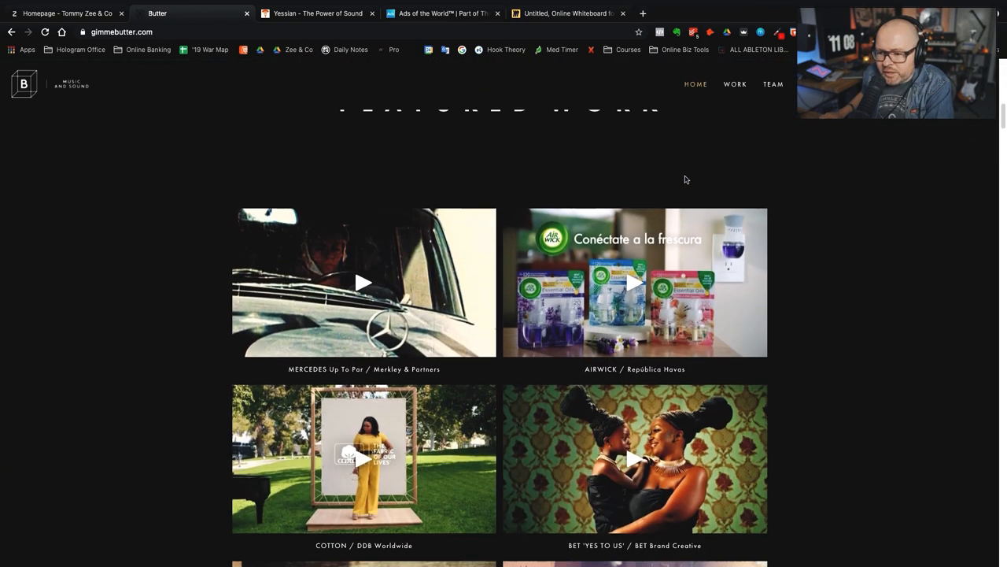
pyautogui.scroll(-3)
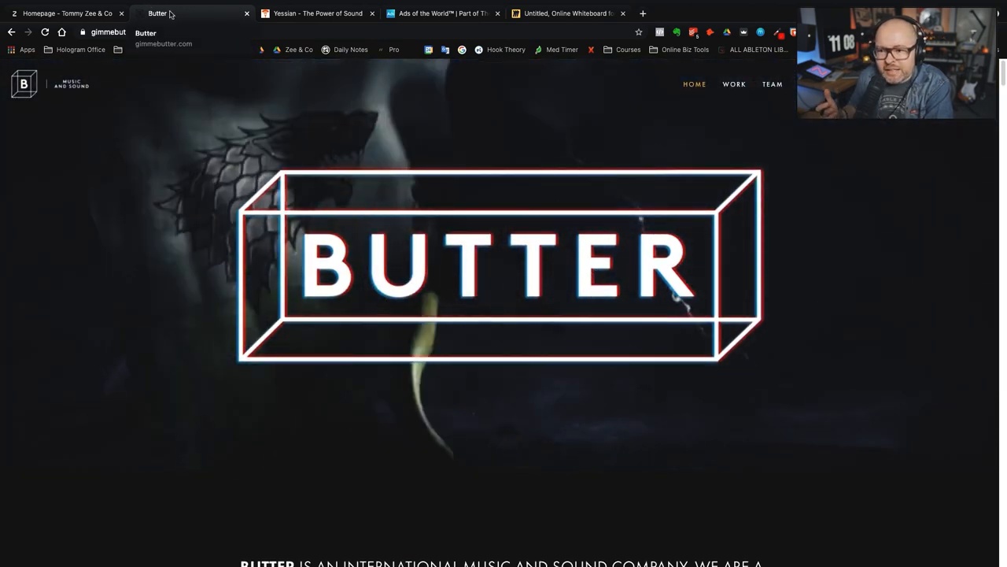
pyautogui.click(66, 13)
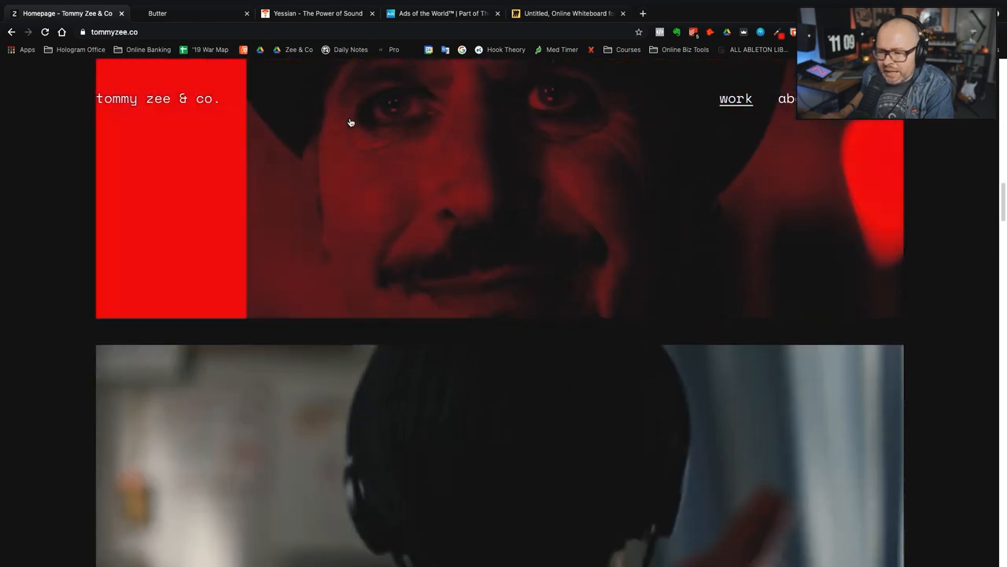
pyautogui.scroll(-3)
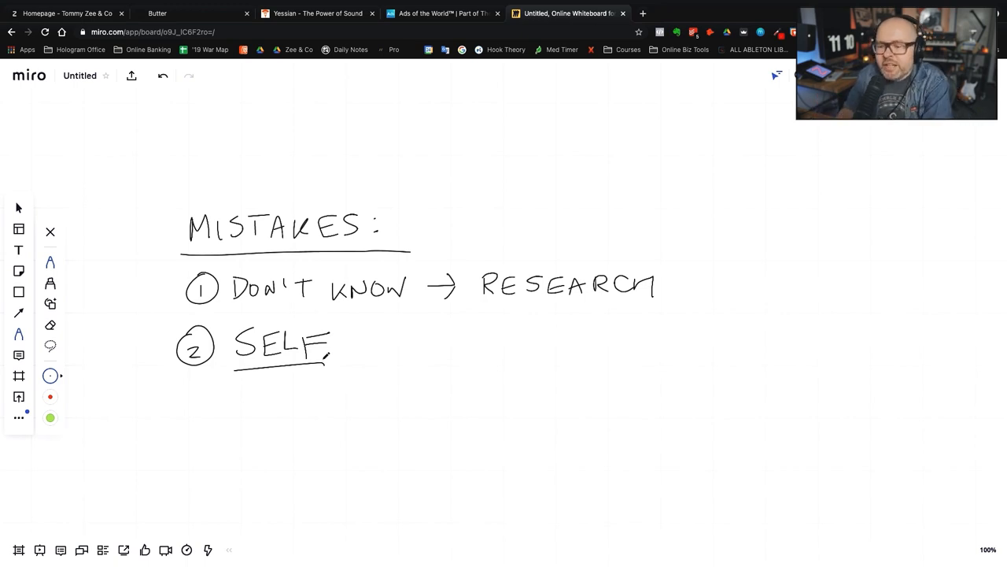
# - Draw the arrow leading from SELF toward FOCUS ON CLIENT
pyautogui.moveTo(347, 343); pyautogui.dragTo(413, 340)
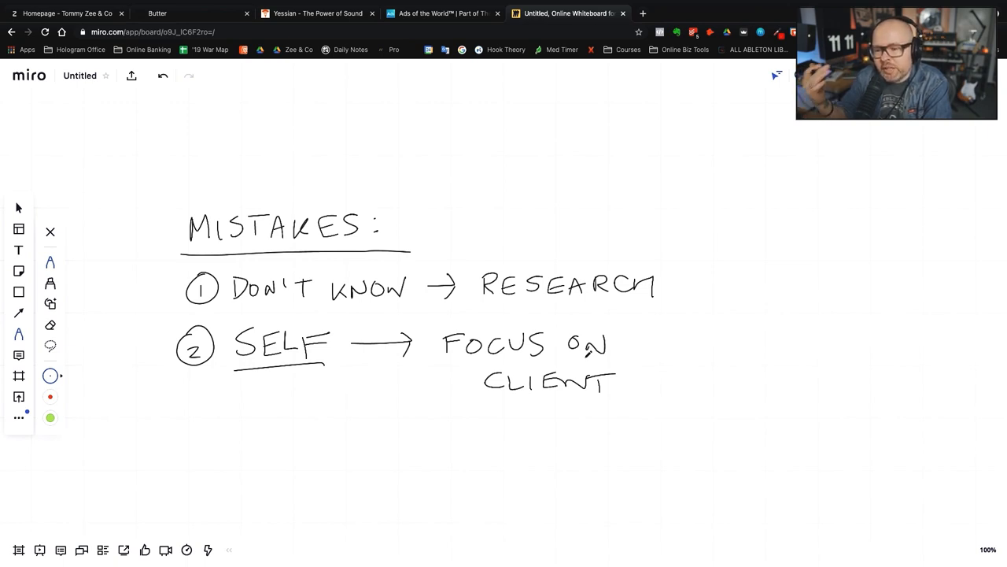
# - Handwrite → BUSY and → STRESSED in the upper right above the list
pyautogui.moveTo(611, 145); pyautogui.dragTo(642, 123)
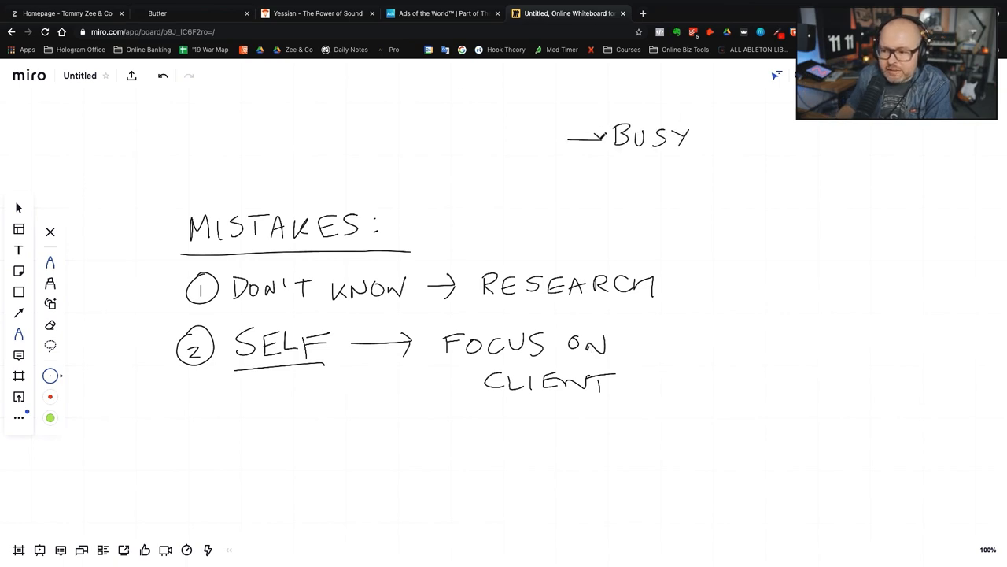
pyautogui.moveTo(556, 170); pyautogui.dragTo(601, 170)
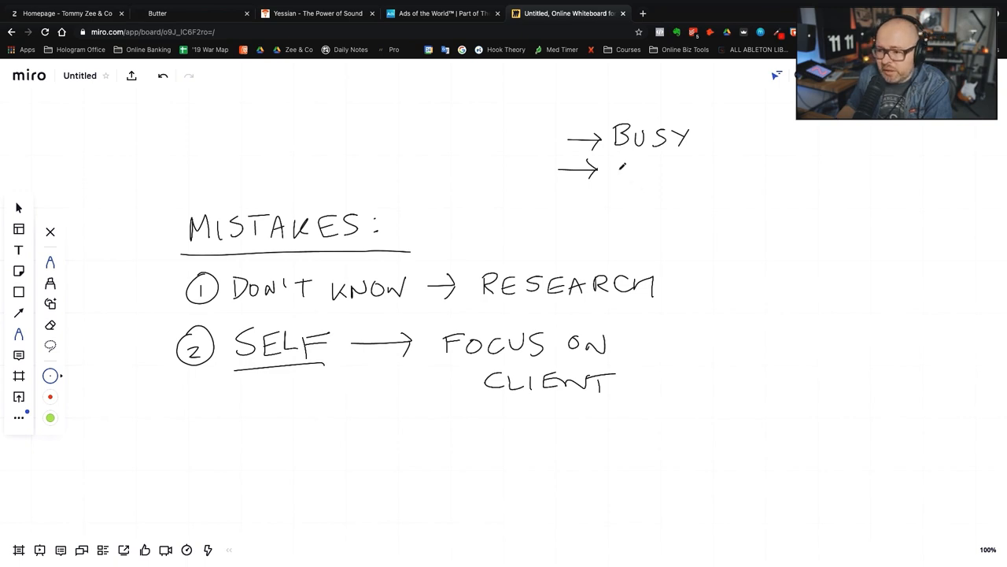
pyautogui.moveTo(611, 176); pyautogui.dragTo(673, 173)
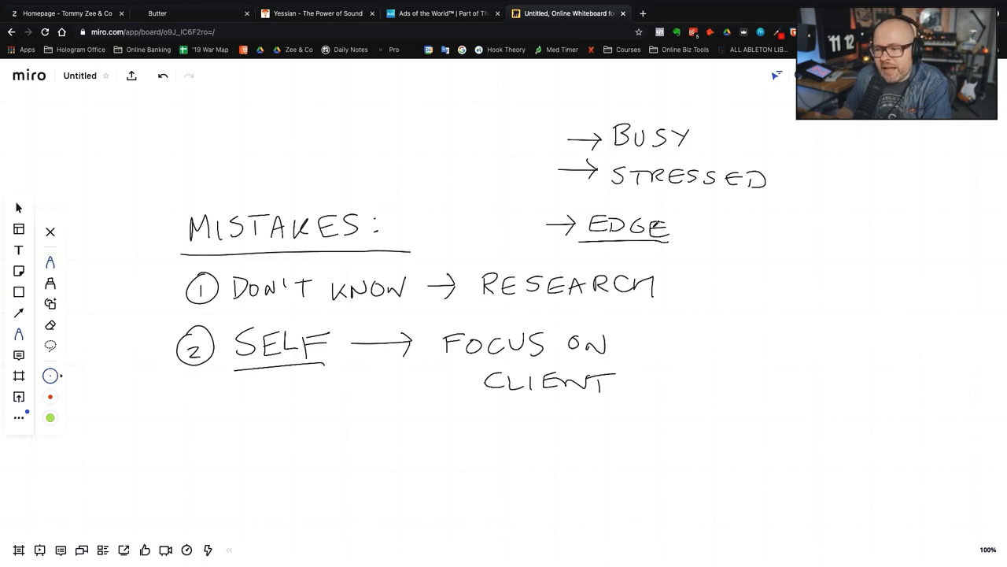
pyautogui.click(317, 376)
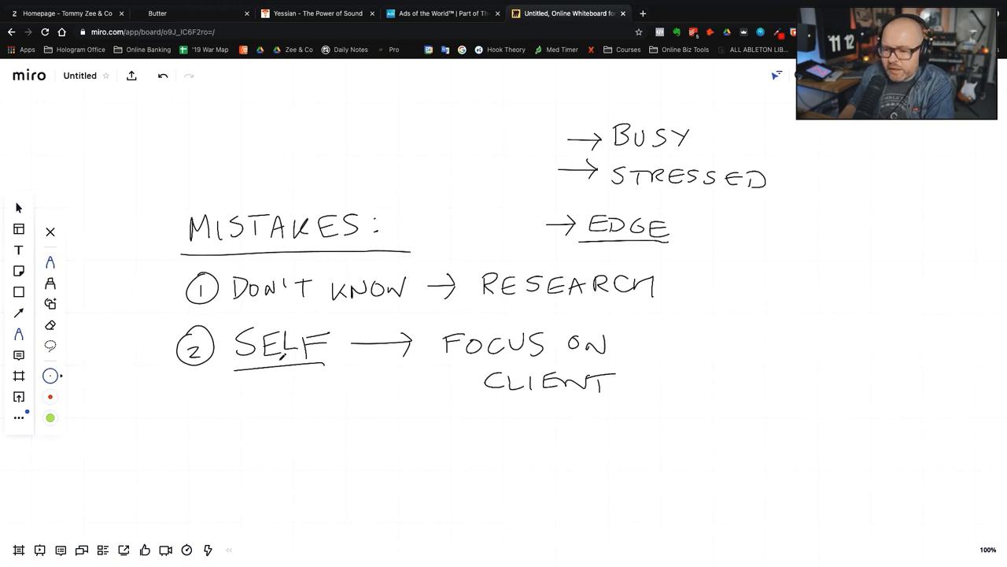
# - Below the list write HAPPY ENDING, draw a smiling stick figure under WOW, and add DISTINCT, AD FRIENDLY
pyautogui.scroll(-3)
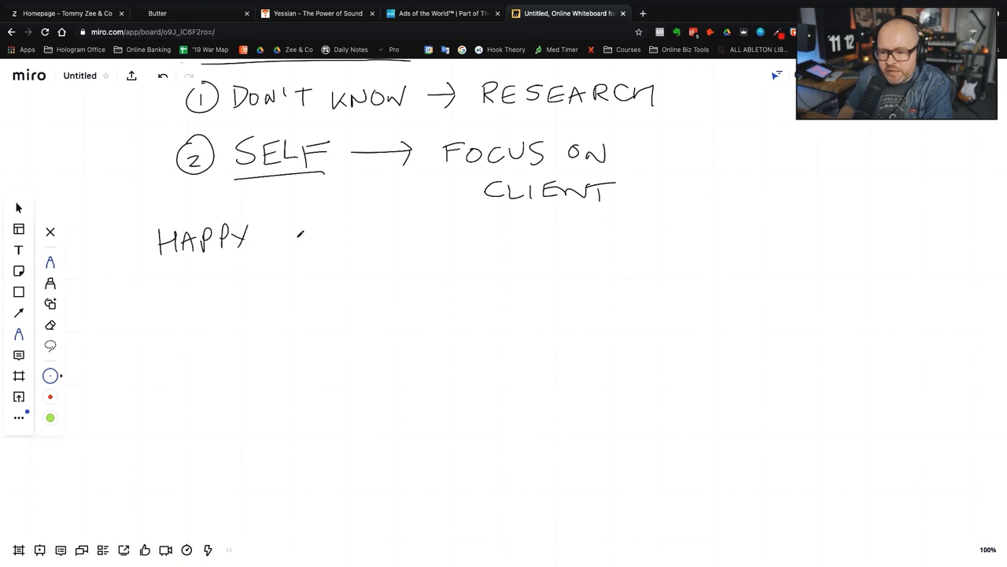
pyautogui.moveTo(276, 236); pyautogui.dragTo(362, 244)
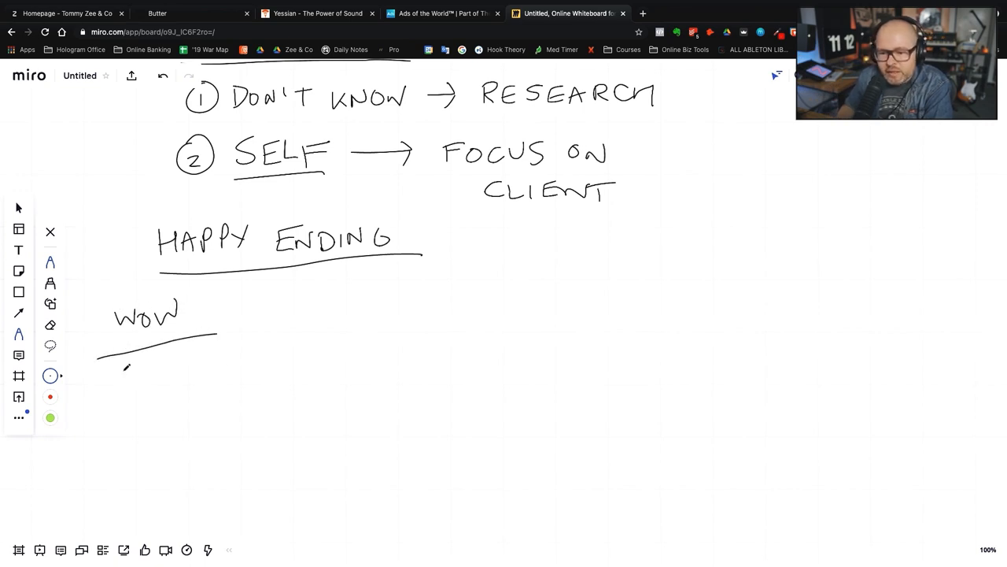
pyautogui.moveTo(123, 369); pyautogui.dragTo(145, 391)
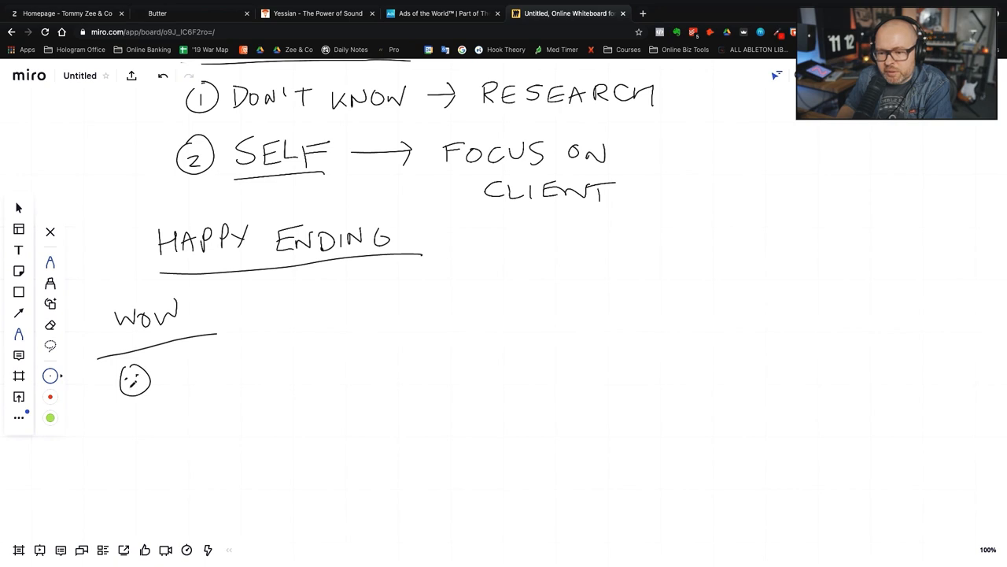
pyautogui.moveTo(134, 391); pyautogui.dragTo(165, 425)
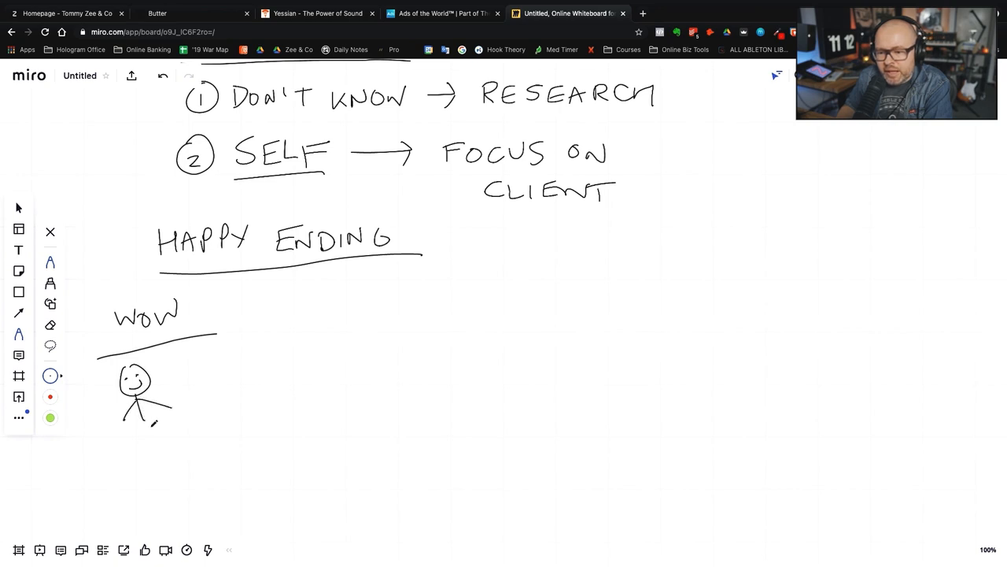
pyautogui.moveTo(151, 425); pyautogui.dragTo(181, 437)
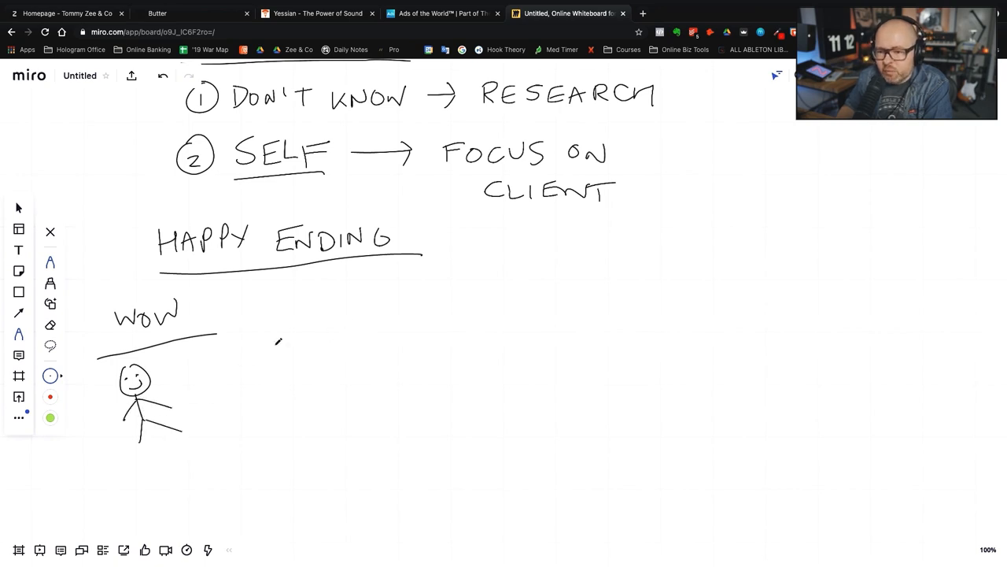
pyautogui.write('DISTINCT')
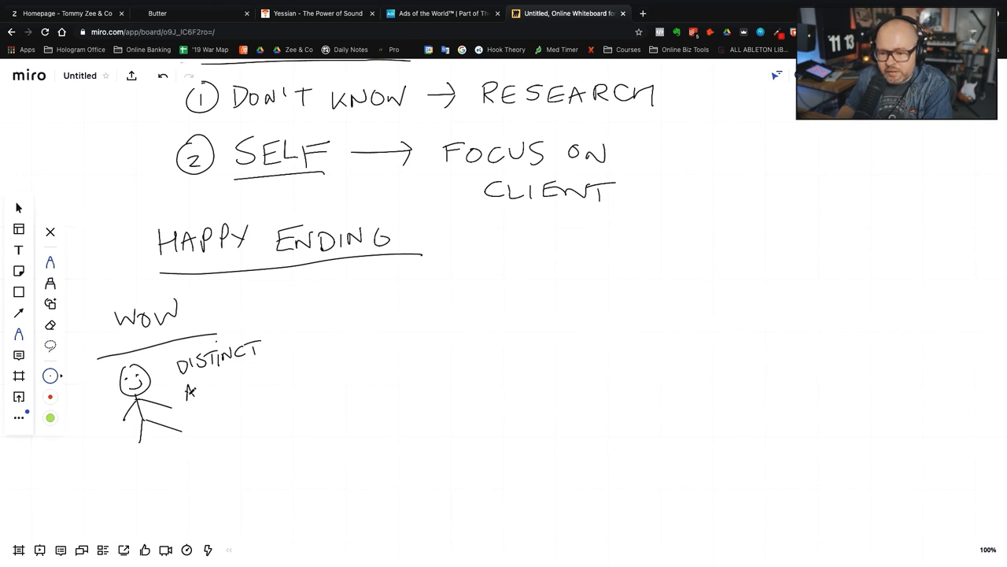
pyautogui.moveTo(185, 393); pyautogui.dragTo(275, 382)
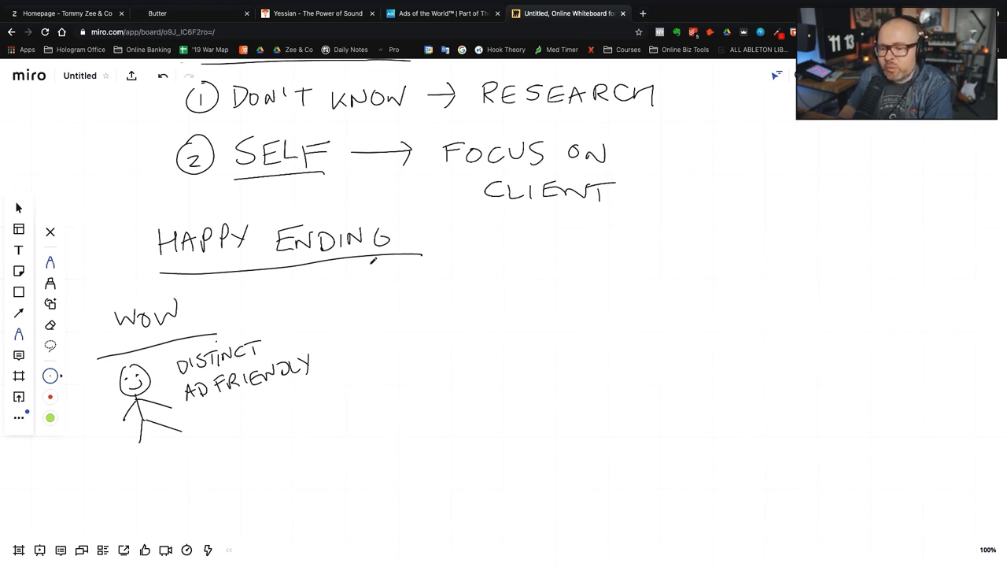
# - Handwrite REEL after a line from WOW, with :5 SEC, :2MIN and a question mark beneath it
pyautogui.moveTo(201, 307); pyautogui.dragTo(302, 295)
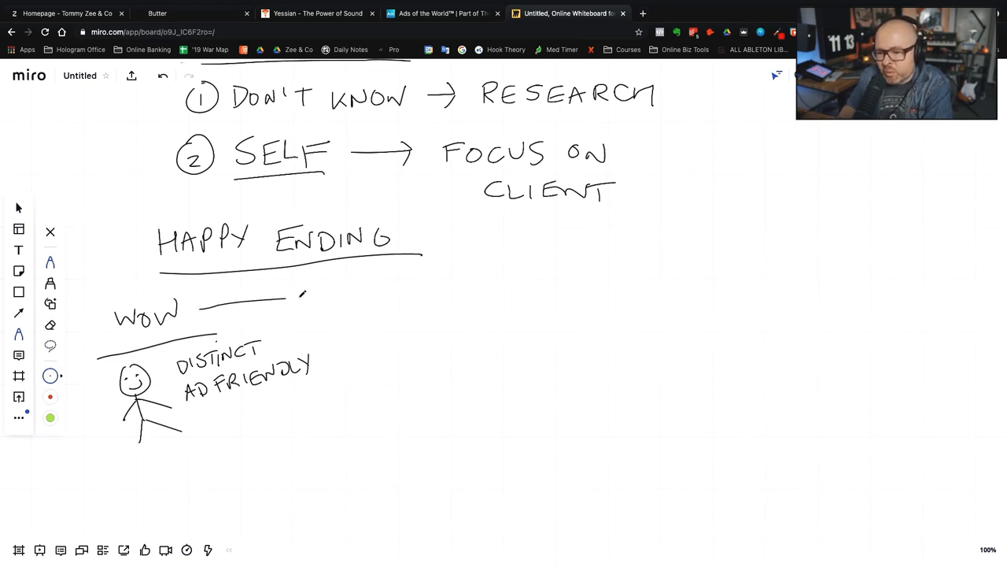
pyautogui.moveTo(299, 296); pyautogui.dragTo(350, 298)
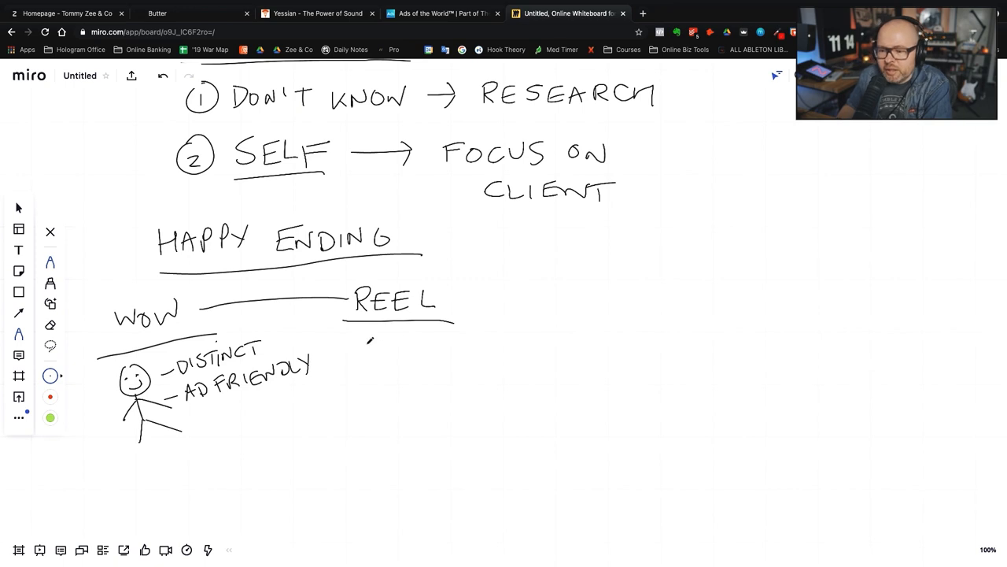
pyautogui.moveTo(354, 350); pyautogui.dragTo(377, 359)
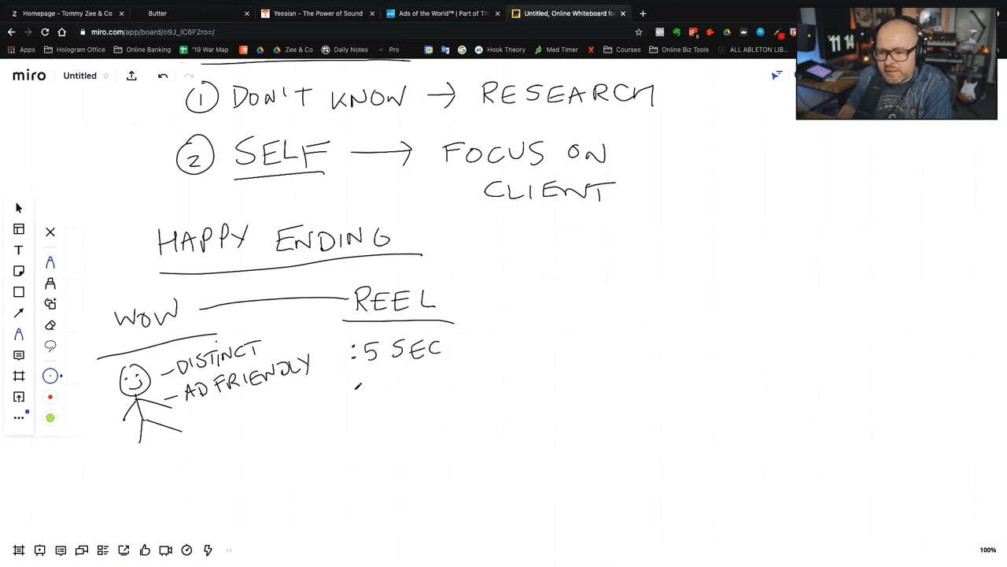
pyautogui.moveTo(359, 385); pyautogui.dragTo(394, 406)
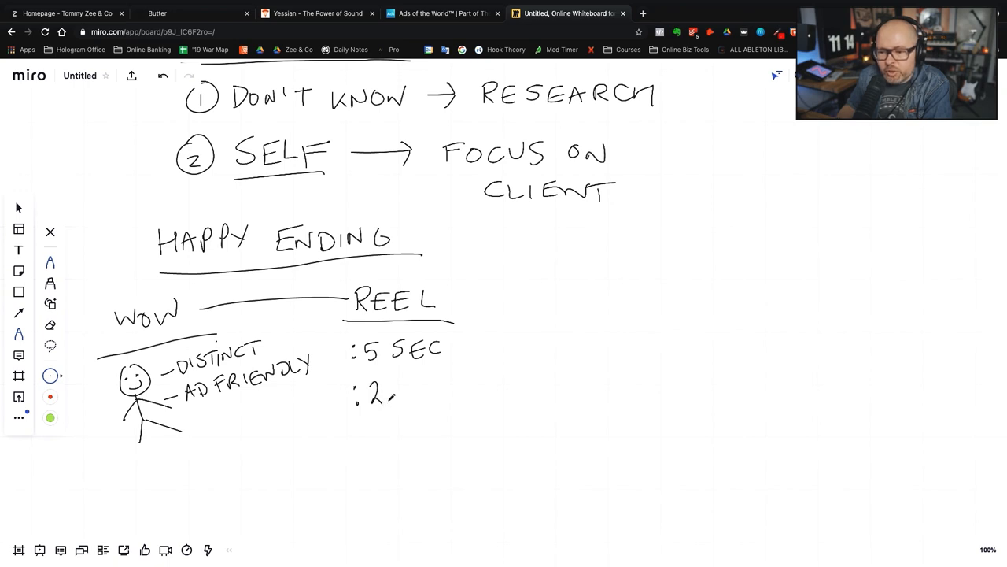
pyautogui.moveTo(386, 394); pyautogui.dragTo(438, 390)
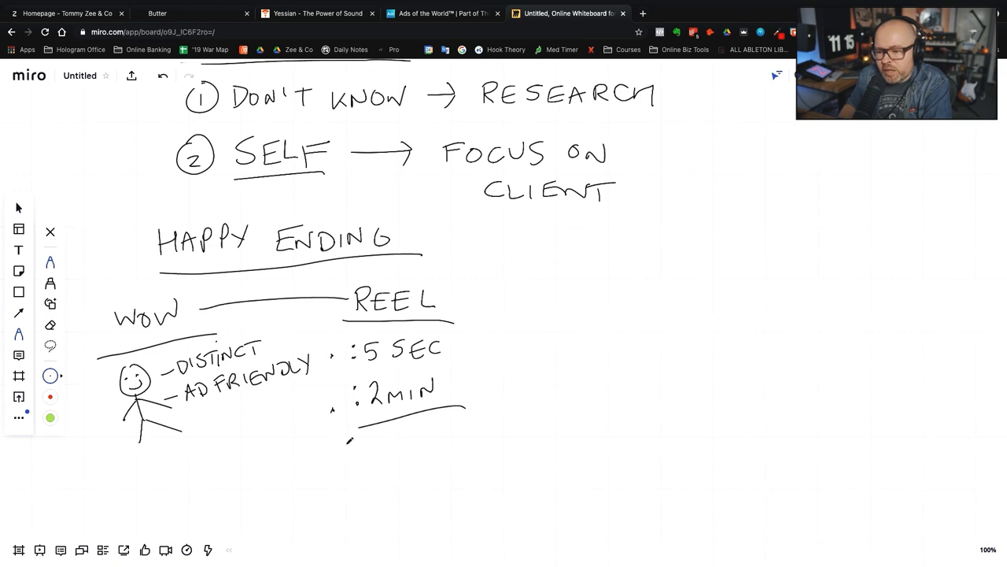
pyautogui.moveTo(338, 444); pyautogui.dragTo(334, 464)
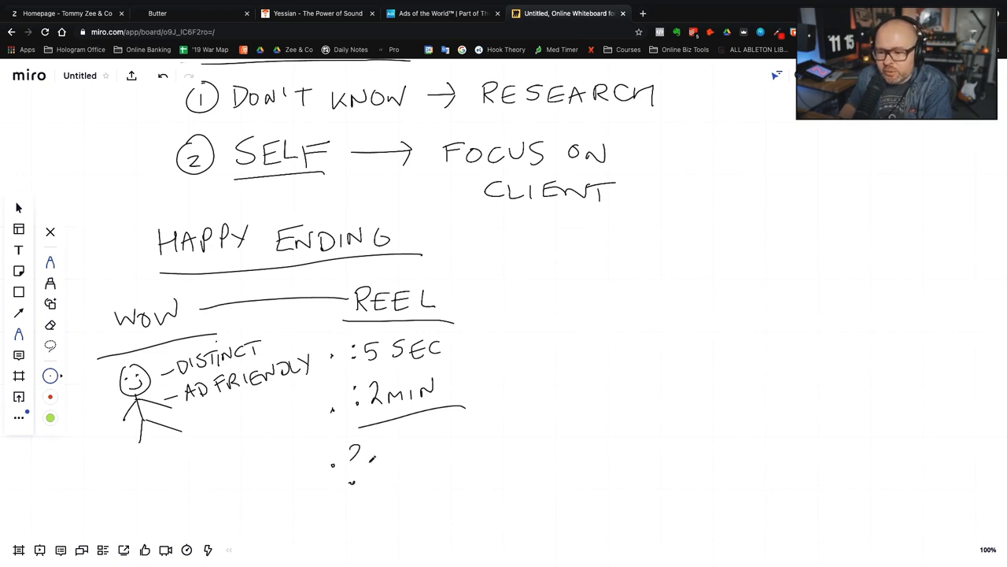
# - Write 1 YEAR leading up to a small labelled box and on to a smiley face
pyautogui.moveTo(362, 465); pyautogui.dragTo(385, 466)
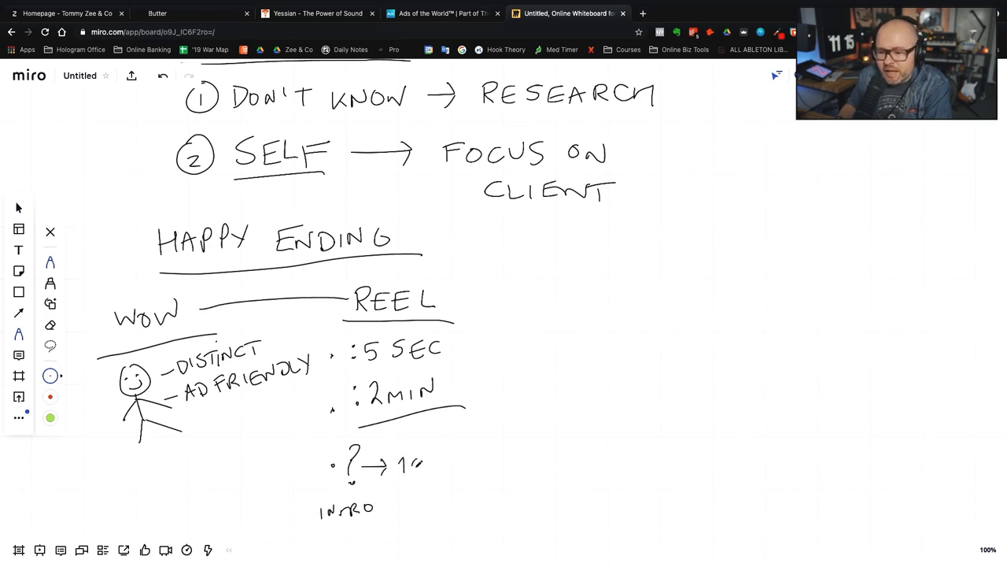
pyautogui.write('YEARS')
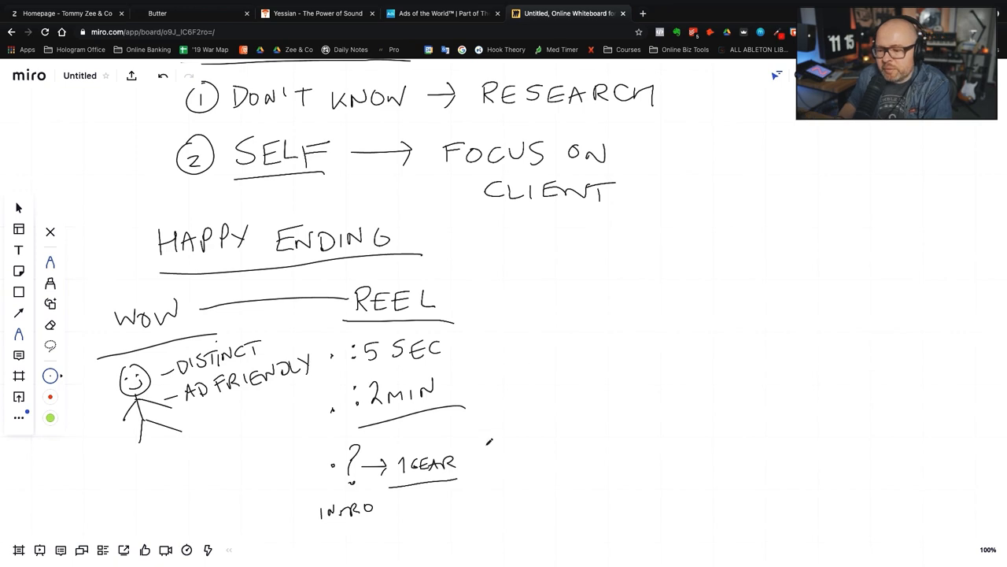
pyautogui.moveTo(469, 472); pyautogui.dragTo(496, 437)
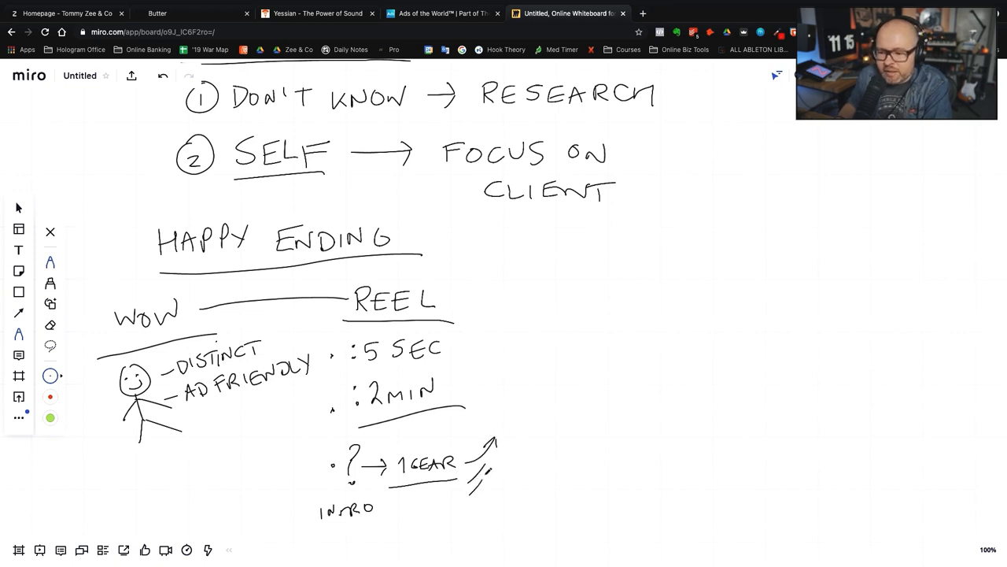
pyautogui.moveTo(501, 421); pyautogui.dragTo(559, 422)
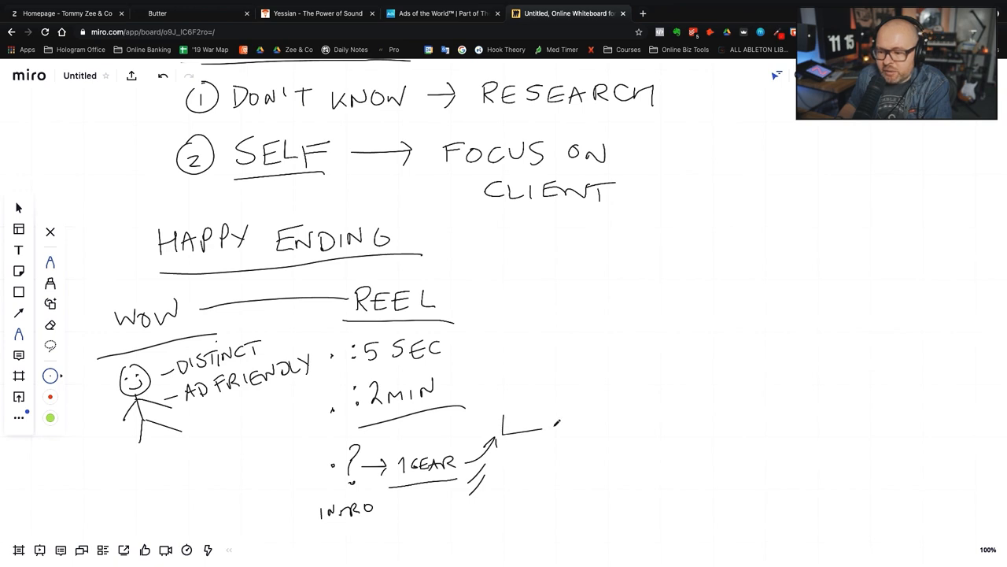
pyautogui.moveTo(503, 428); pyautogui.dragTo(554, 412)
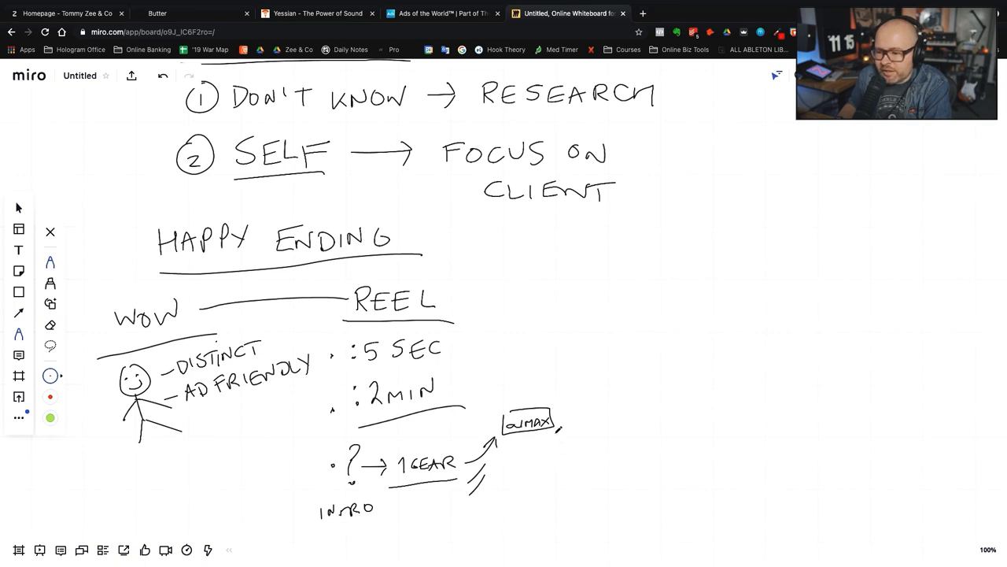
pyautogui.moveTo(554, 428); pyautogui.dragTo(584, 455)
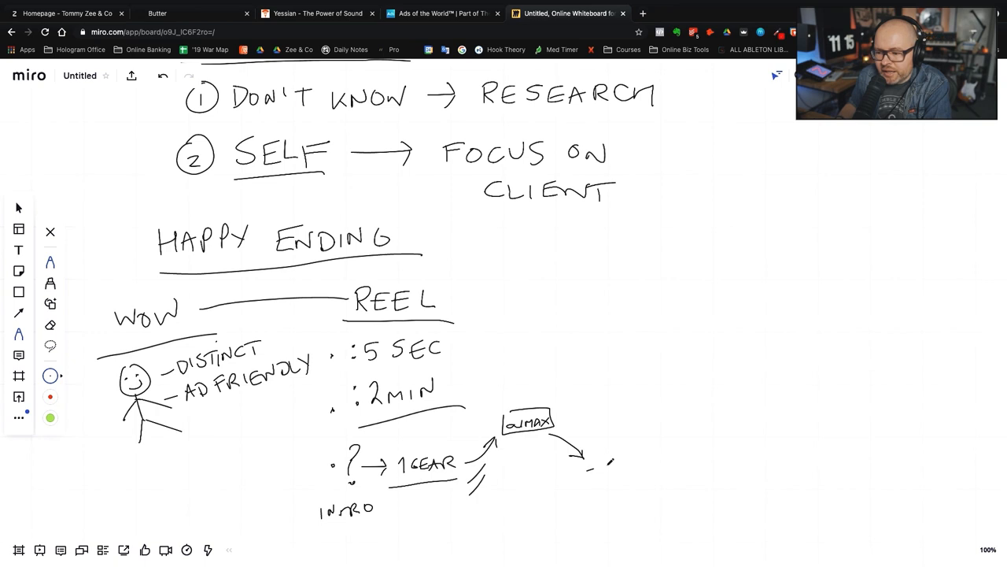
pyautogui.moveTo(598, 449); pyautogui.dragTo(649, 469)
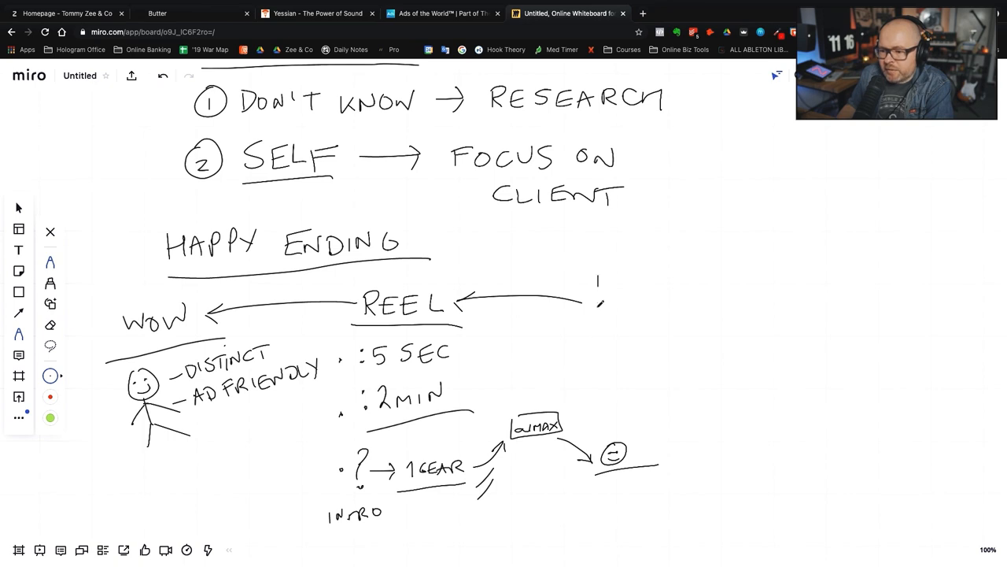
# - Sketch the WEBSITE box right of REEL and a small box with a shape inside below PERSONALITY
pyautogui.moveTo(598, 284); pyautogui.dragTo(727, 343)
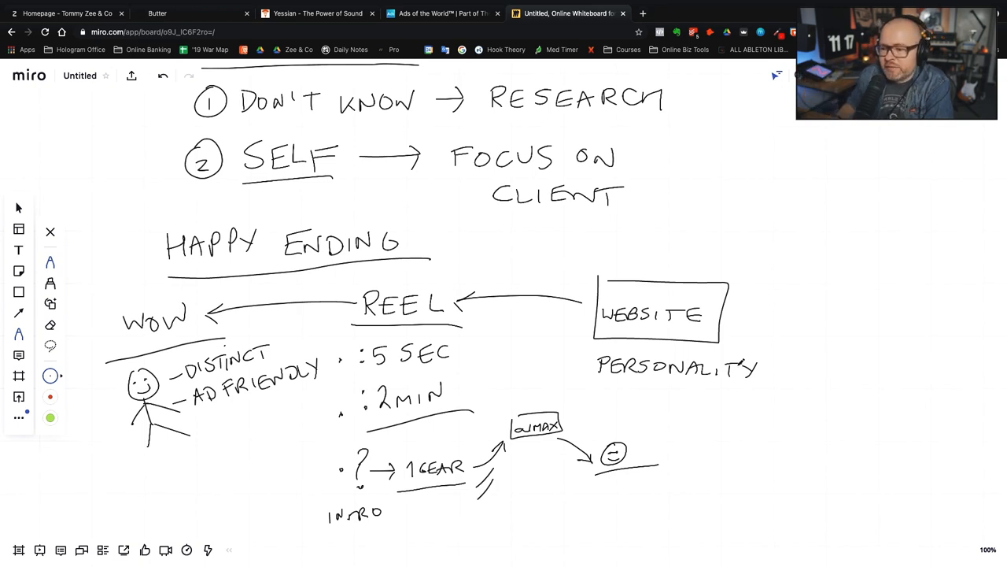
pyautogui.moveTo(643, 385); pyautogui.dragTo(715, 428)
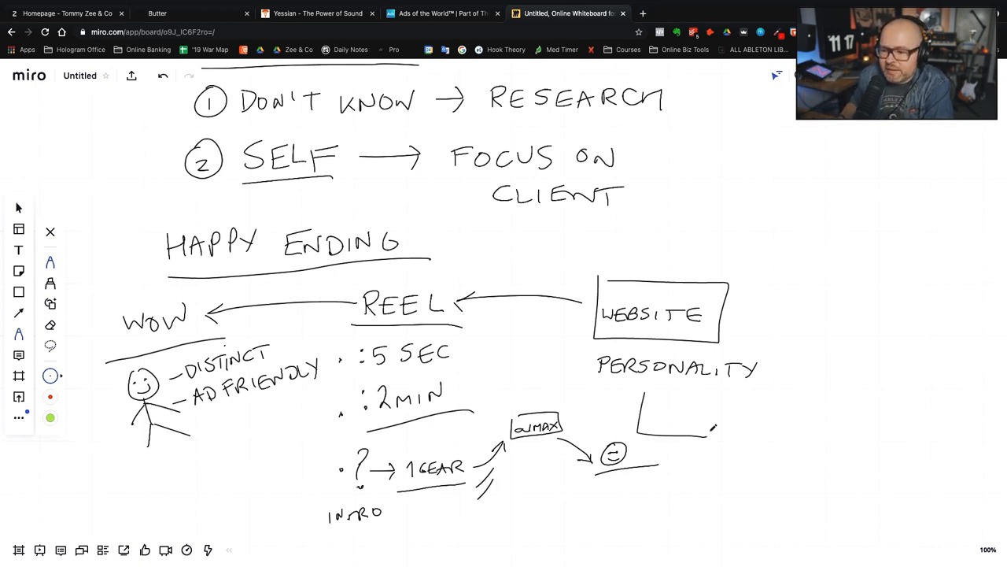
pyautogui.moveTo(645, 394); pyautogui.dragTo(711, 437)
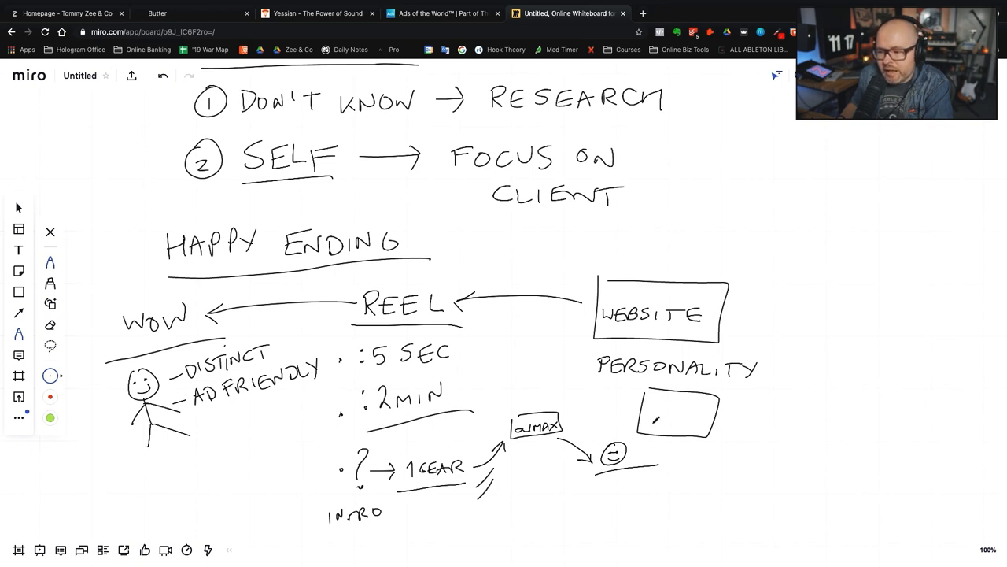
pyautogui.moveTo(658, 422); pyautogui.dragTo(689, 409)
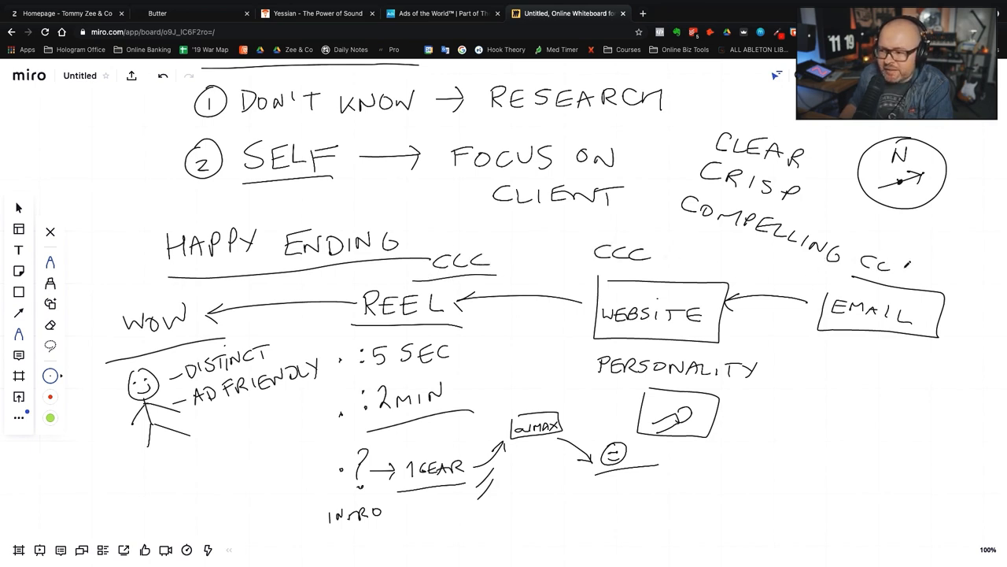
# - Draw a stroke circling WOW at the left of the flow
pyautogui.moveTo(118, 323); pyautogui.dragTo(220, 322)
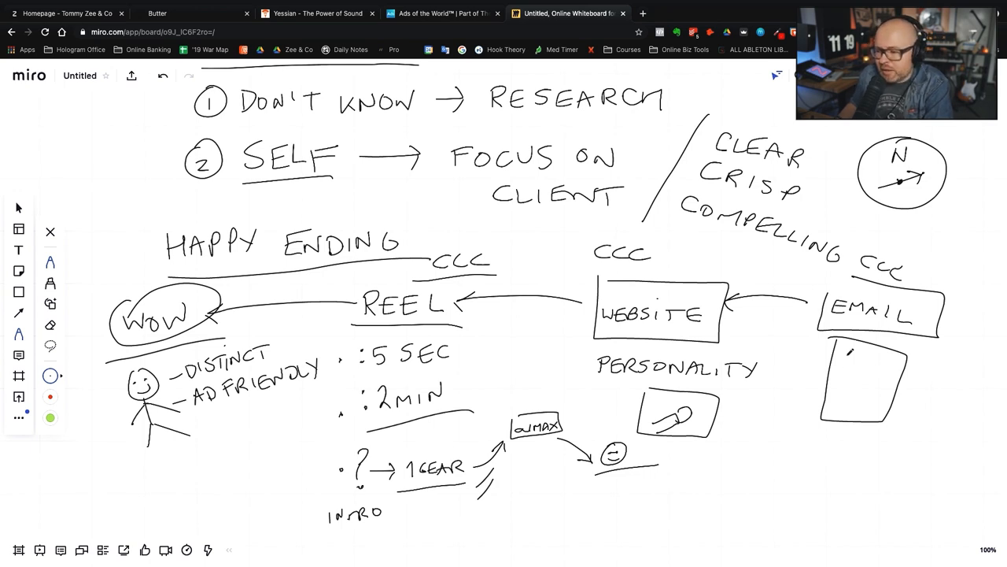
# - Sketch two email mockups under EMAIL, one filled with text lines and one nearly empty
pyautogui.moveTo(850, 359); pyautogui.dragTo(878, 390)
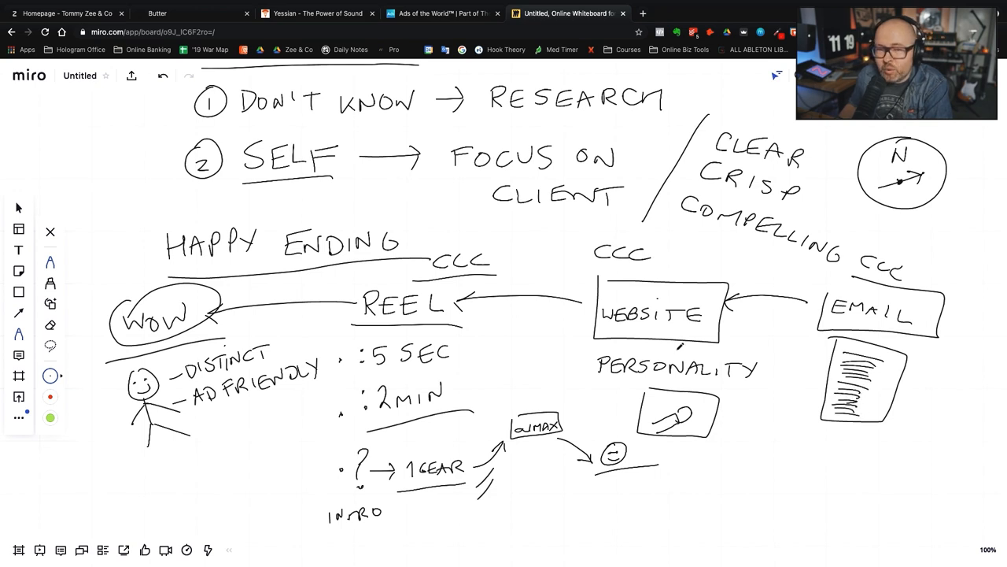
pyautogui.moveTo(795, 370); pyautogui.dragTo(826, 386)
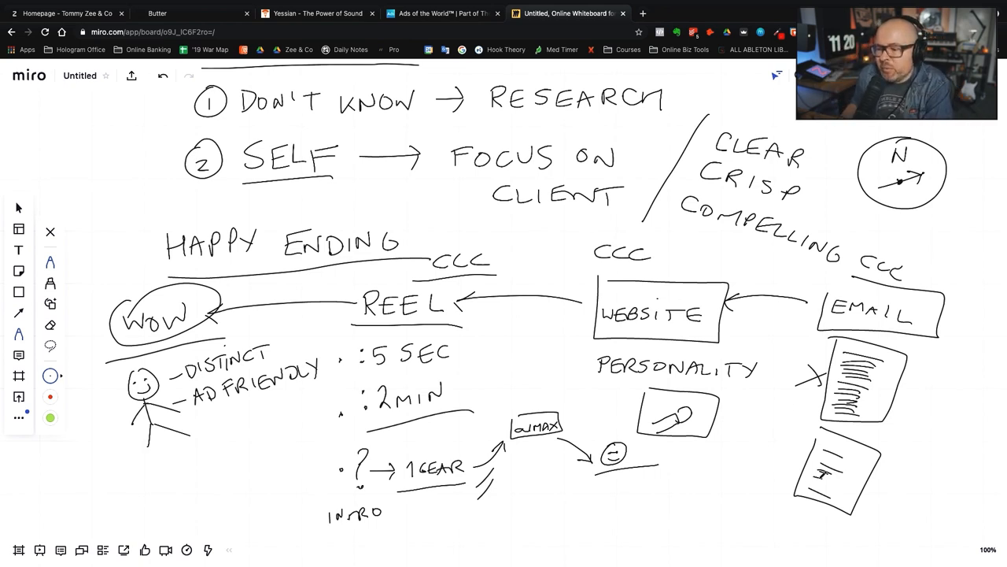
pyautogui.moveTo(778, 365); pyautogui.dragTo(775, 409)
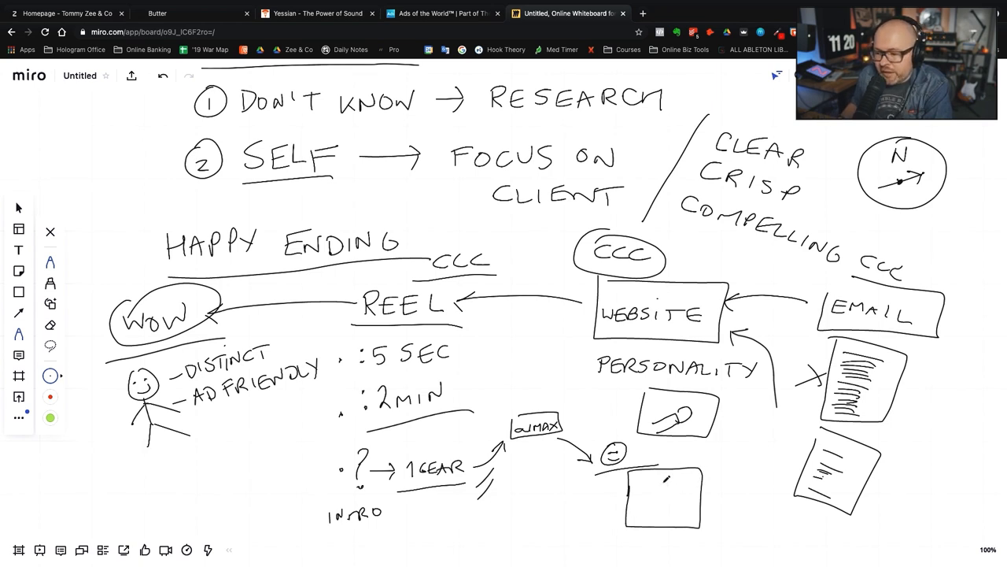
# - Sketch a figure in the box below the smiley, link it to the 5 SEC note, then reveal blank canvas below
pyautogui.moveTo(637, 484); pyautogui.dragTo(693, 495)
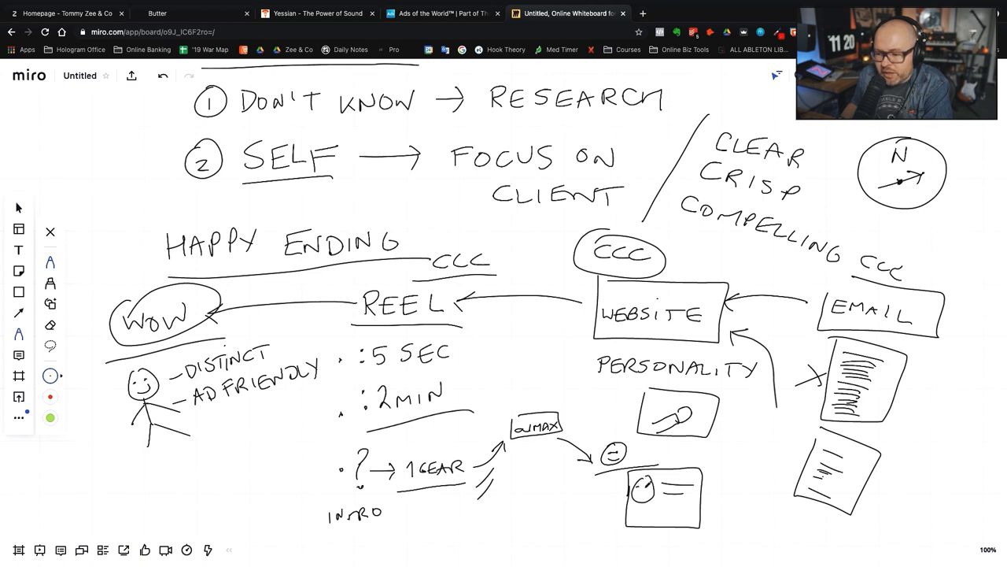
pyautogui.moveTo(649, 496); pyautogui.dragTo(664, 510)
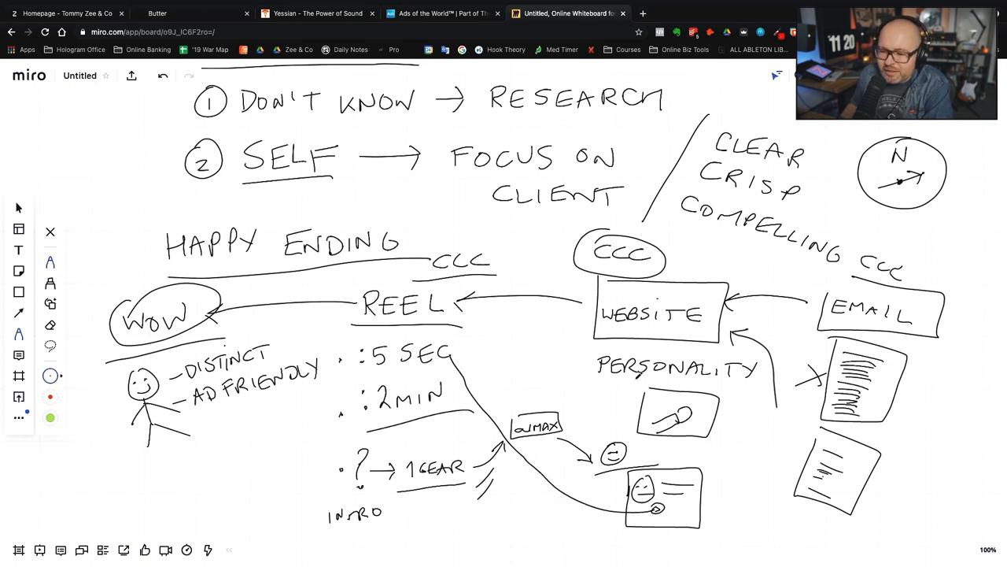
pyautogui.moveTo(454, 354); pyautogui.dragTo(488, 350)
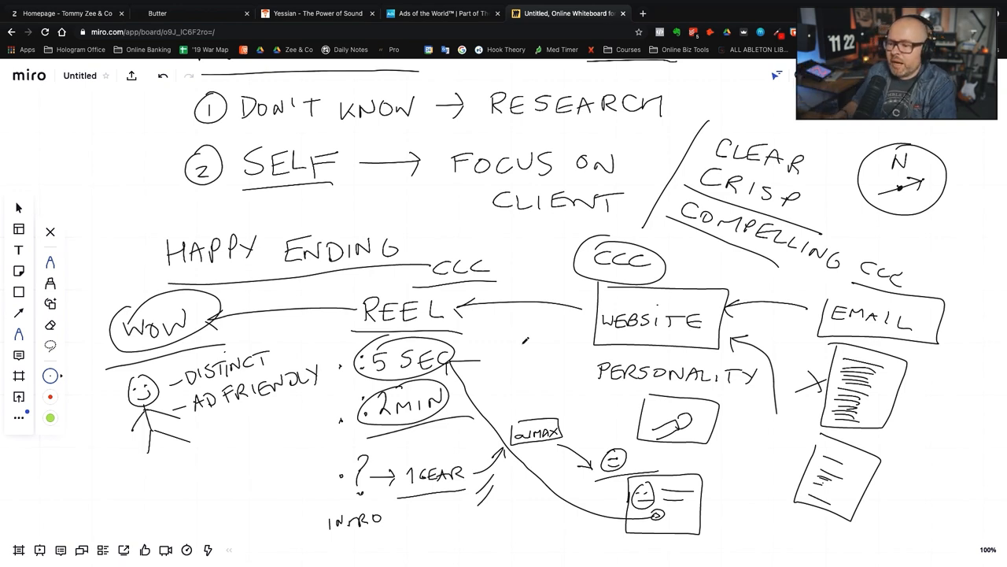
pyautogui.scroll(-3)
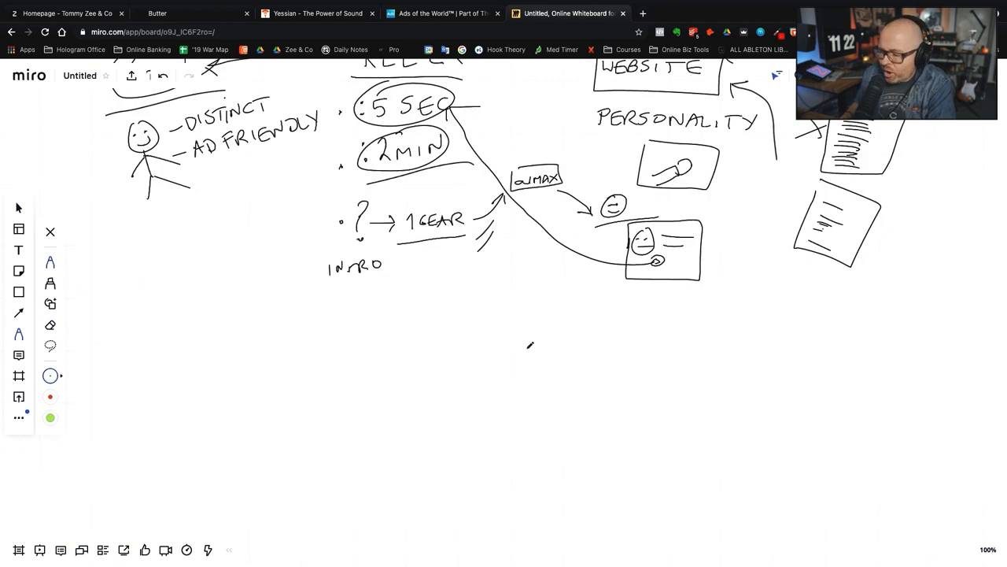